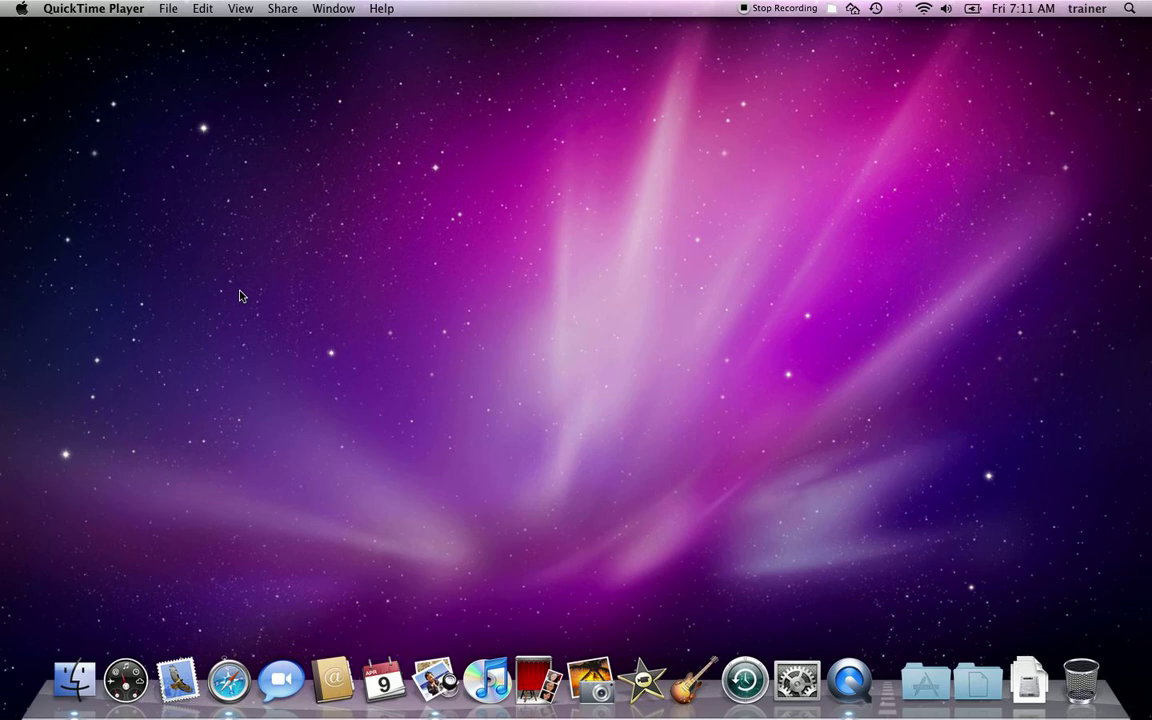
- Look for Grab via a 'grab' search and the Utilities folder from the Go menu
{"action": "type", "text": "grab"}
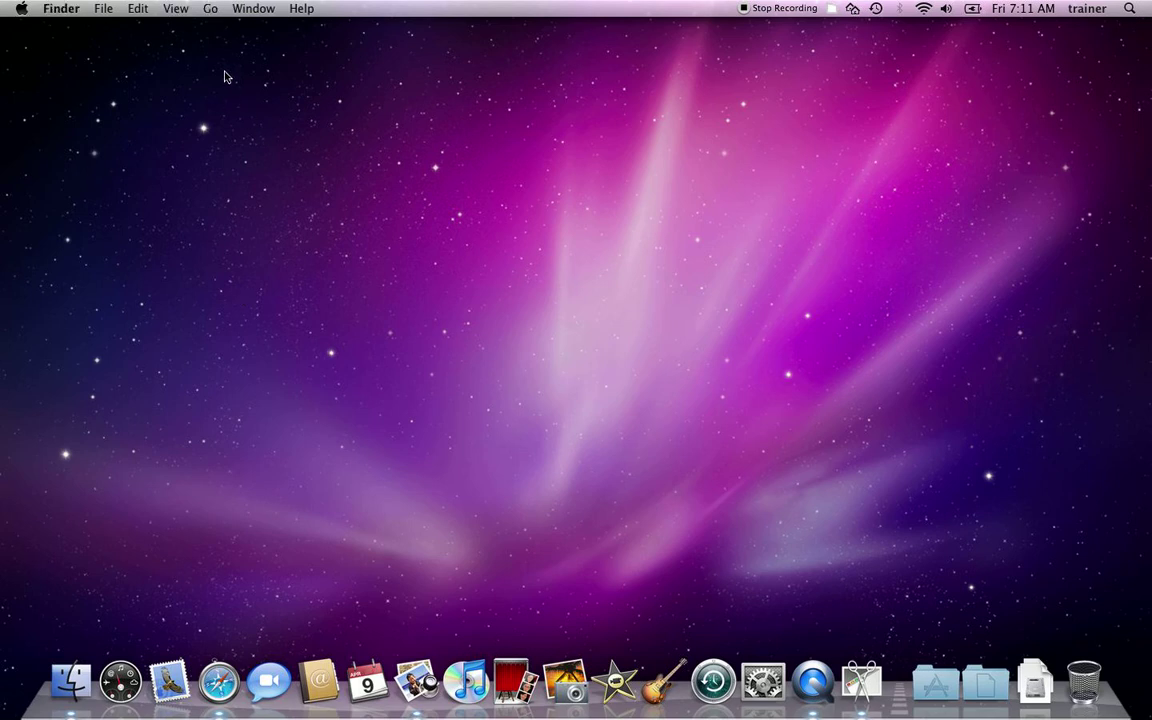
{"action": "left_click", "coordinate": [210, 8]}
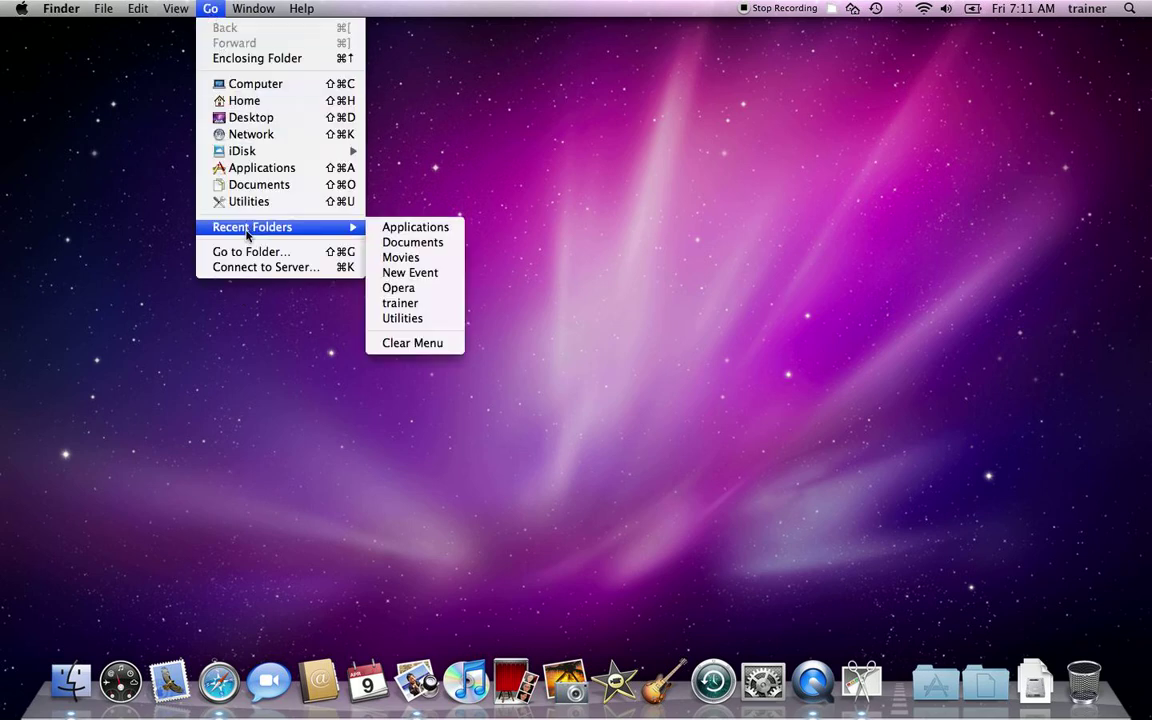
{"action": "mouse_move", "coordinate": [248, 200]}
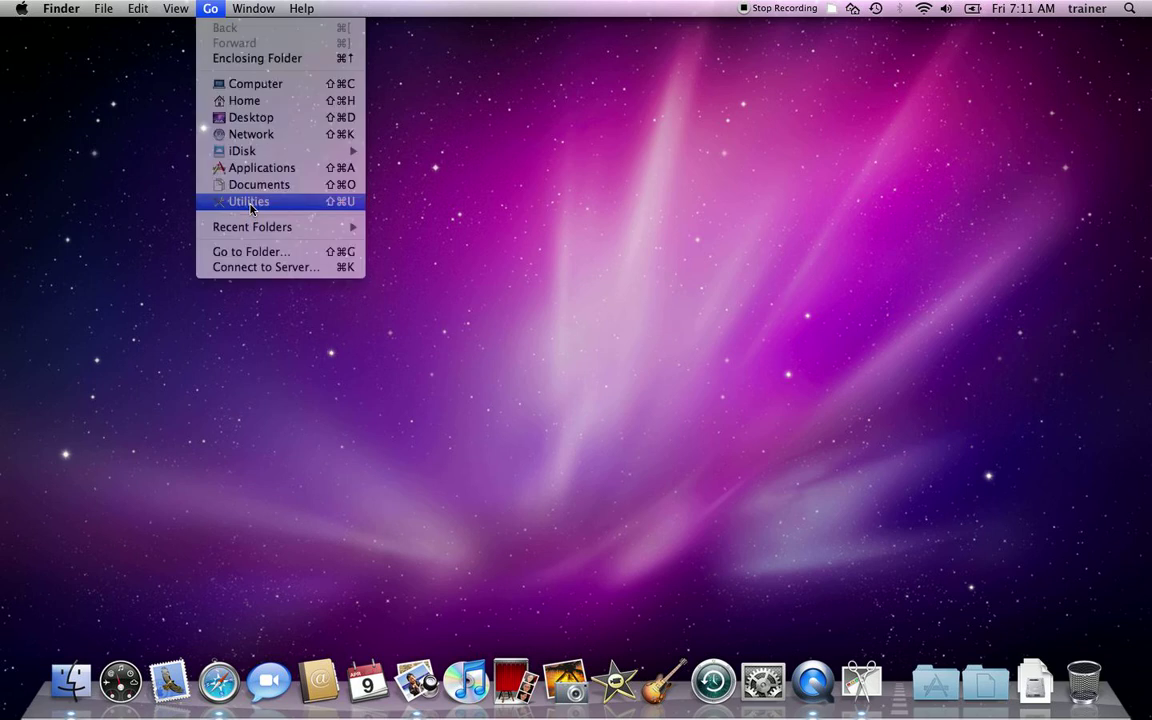
{"action": "left_click", "coordinate": [248, 200]}
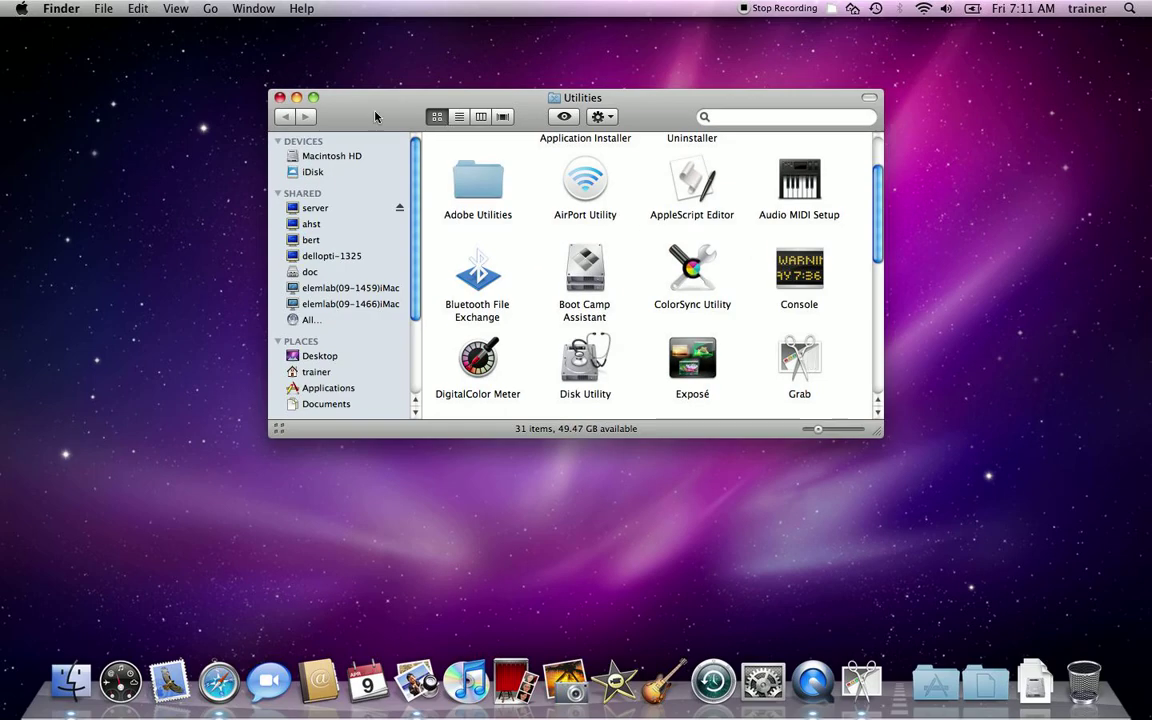
{"action": "left_click", "coordinate": [280, 96]}
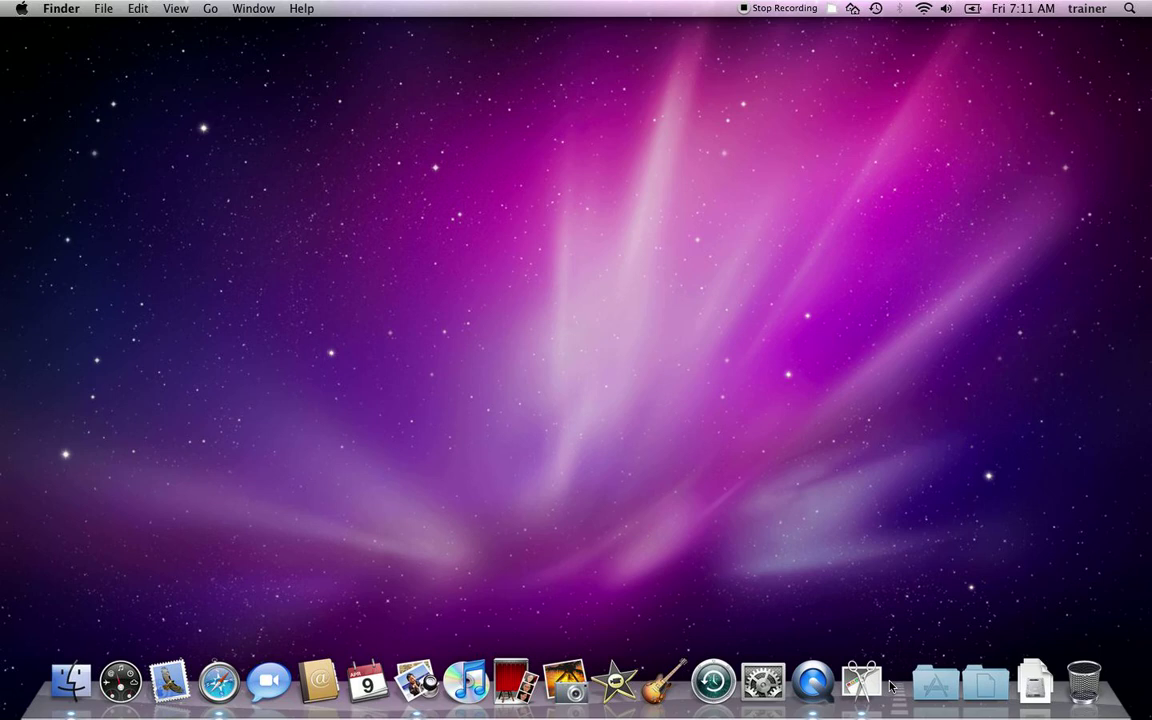
{"action": "mouse_move", "coordinate": [862, 682]}
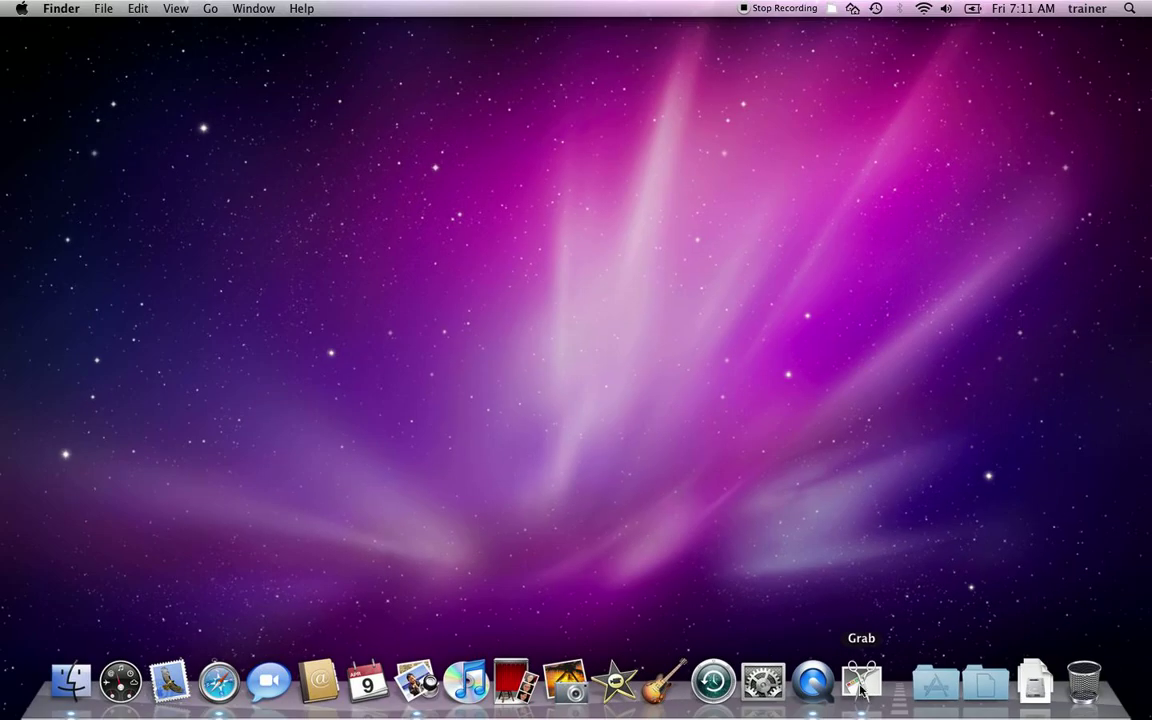
- Launch Grab and show its Capture menu of Selection, Window, Screen and Timed Screen
{"action": "left_click", "coordinate": [862, 682]}
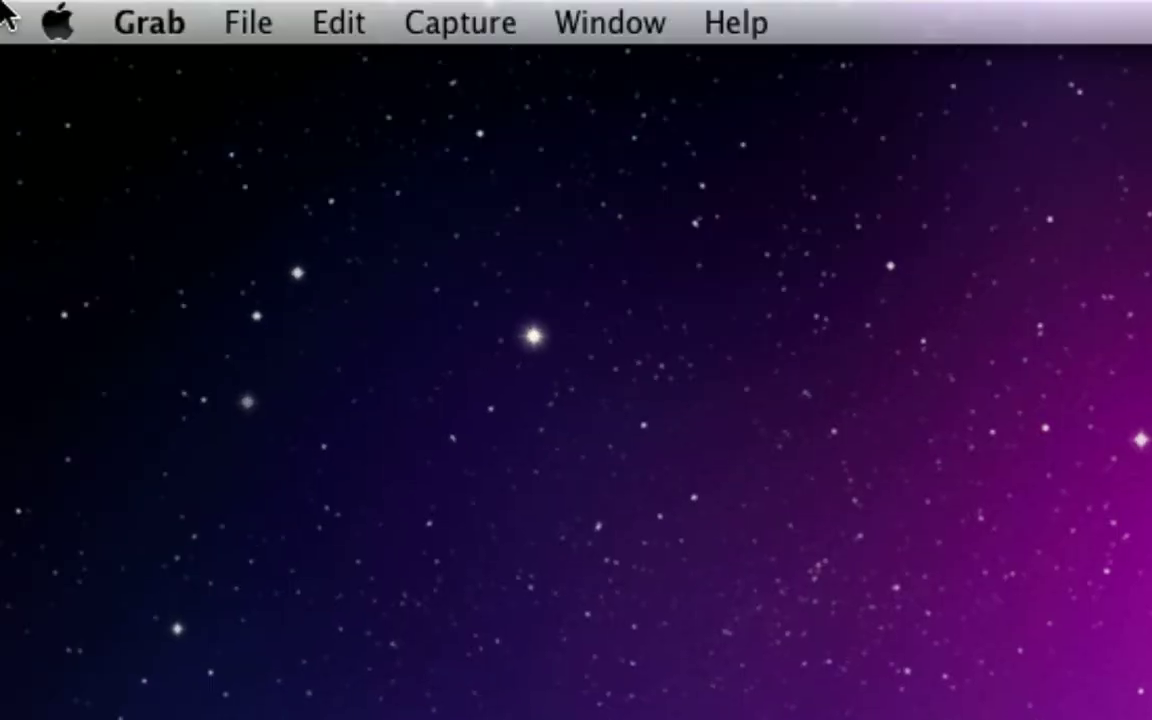
{"action": "left_click", "coordinate": [460, 22]}
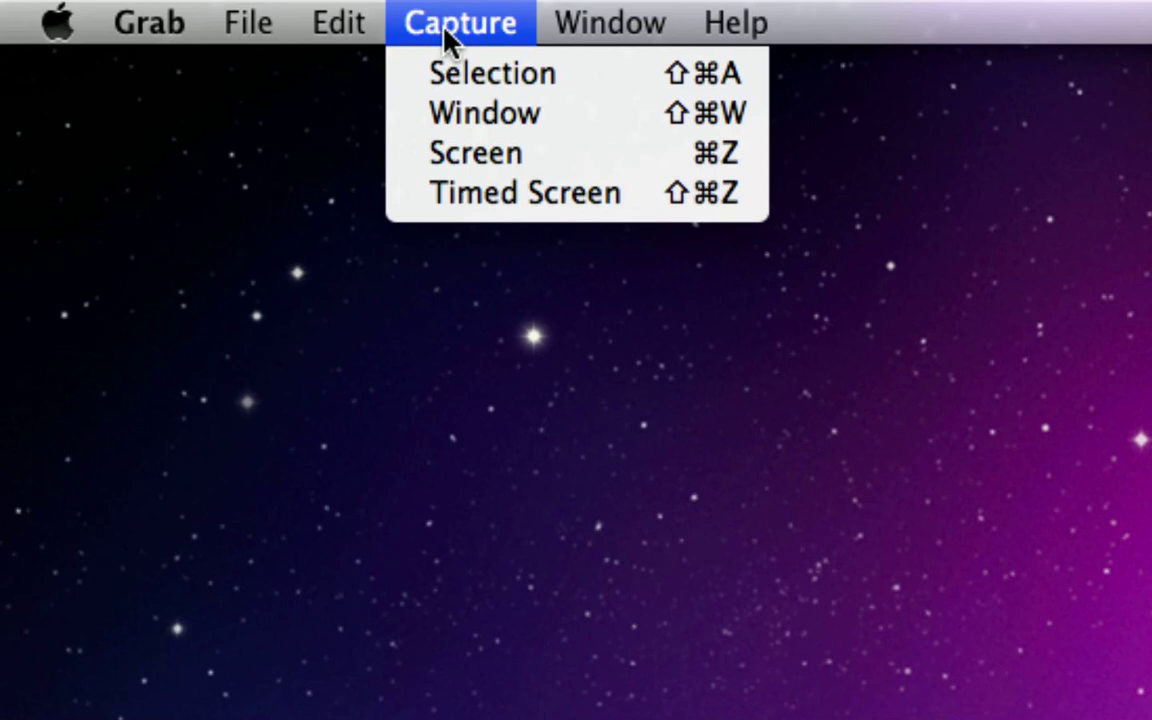
{"action": "mouse_move", "coordinate": [460, 72]}
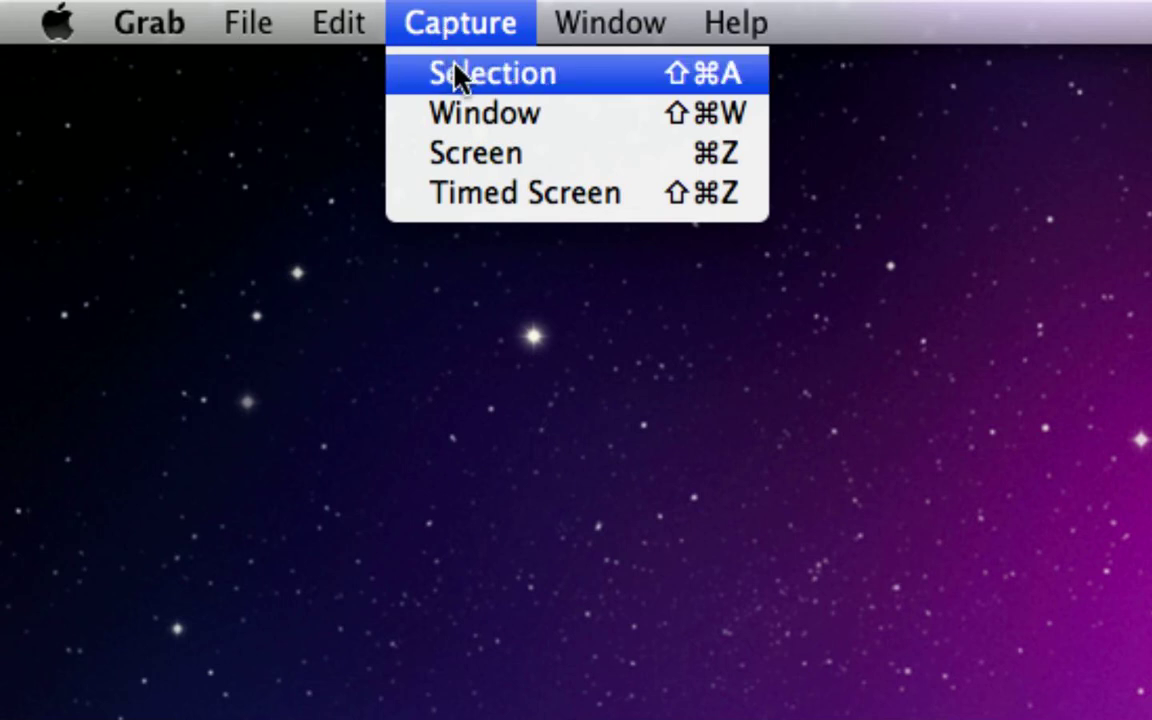
- Capture a dragged strip of the desktop as a new Untitled1 screenshot
{"action": "left_click", "coordinate": [490, 72]}
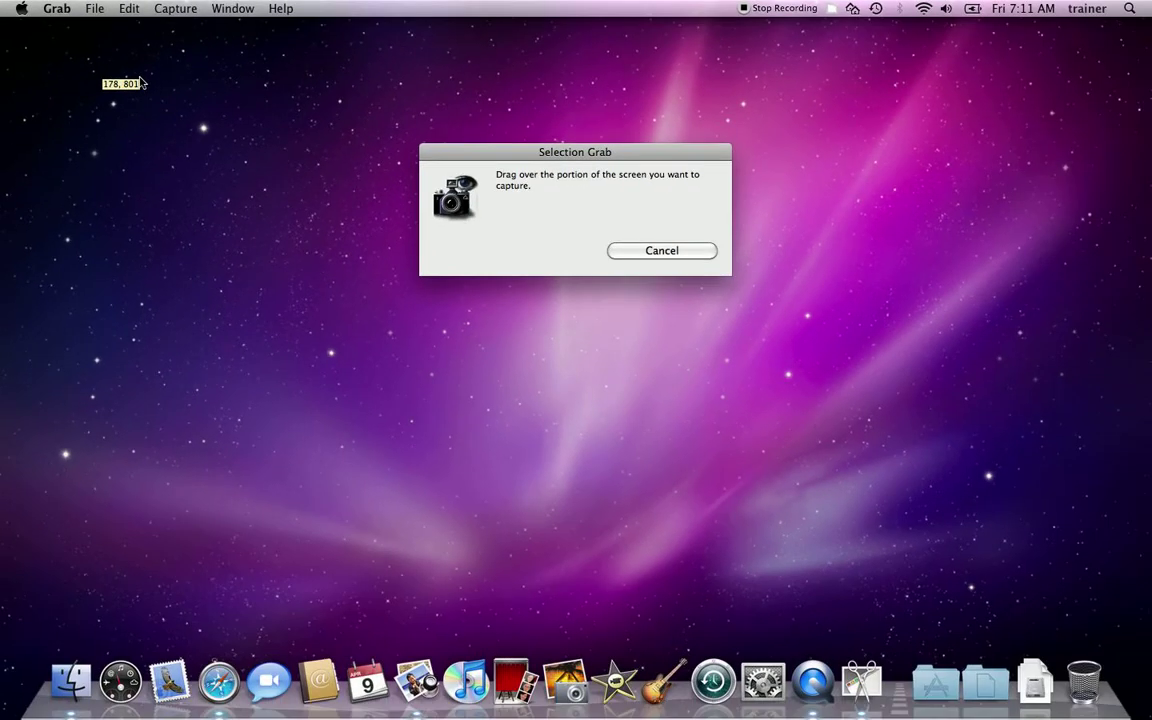
{"action": "mouse_move", "coordinate": [590, 312]}
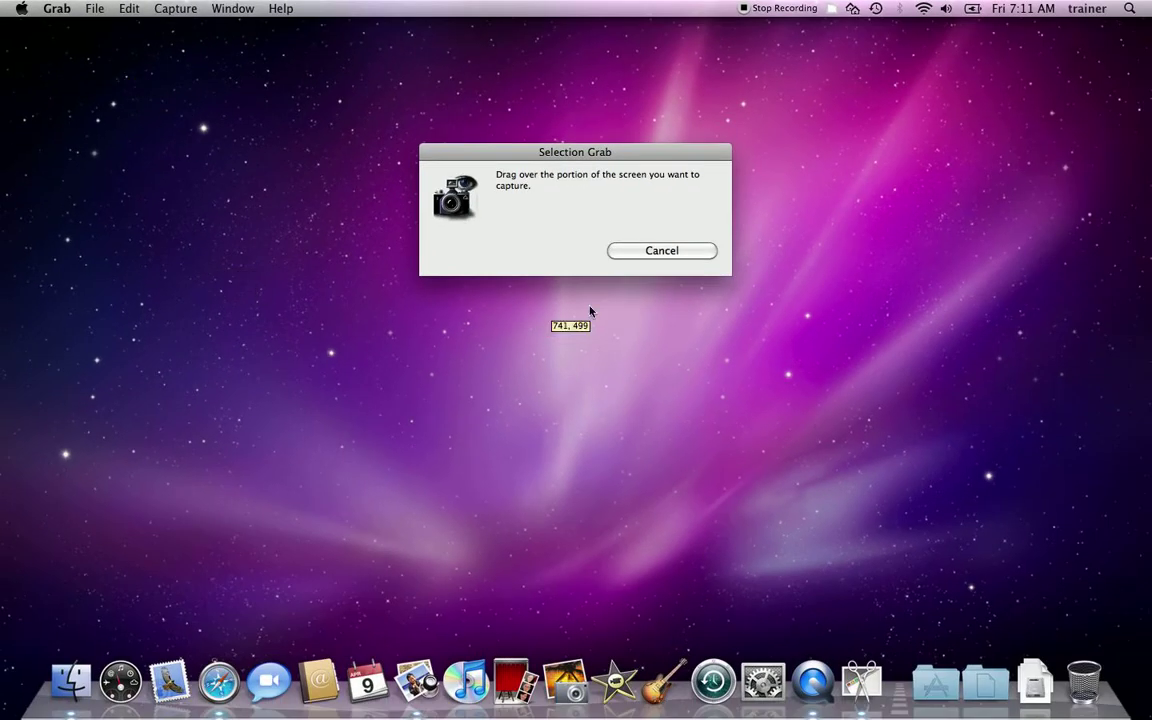
{"action": "mouse_move", "coordinate": [548, 216]}
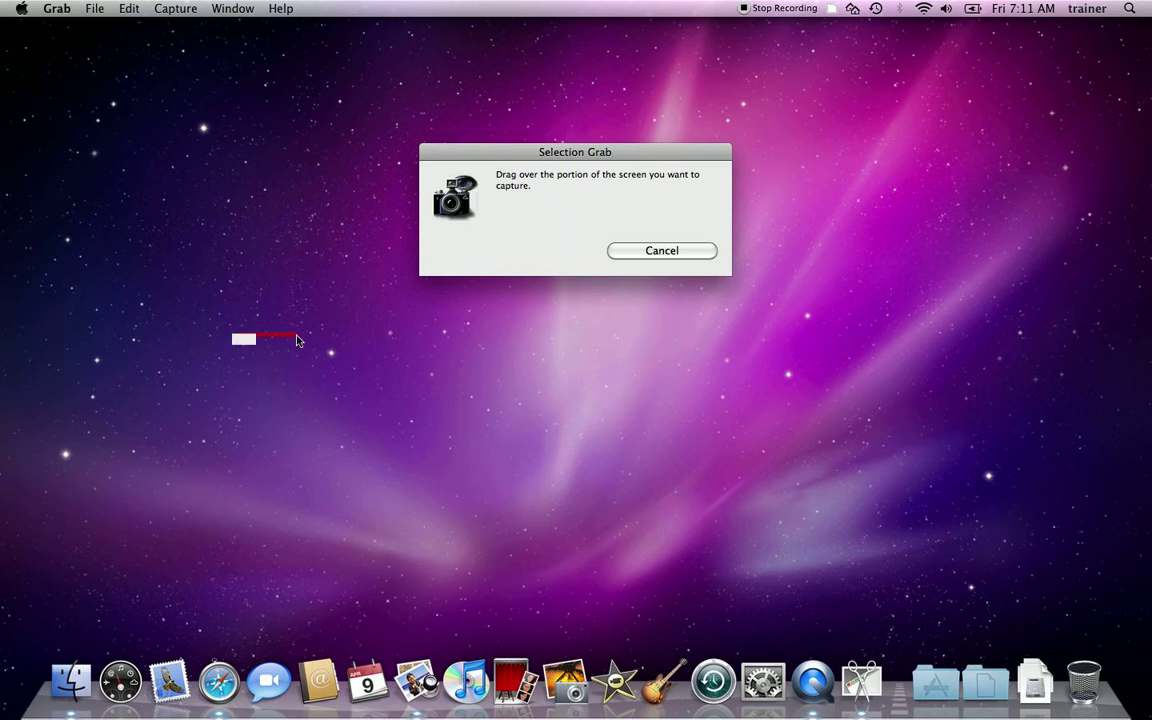
{"action": "left_click_drag", "start_coordinate": [244, 338], "coordinate": [924, 460]}
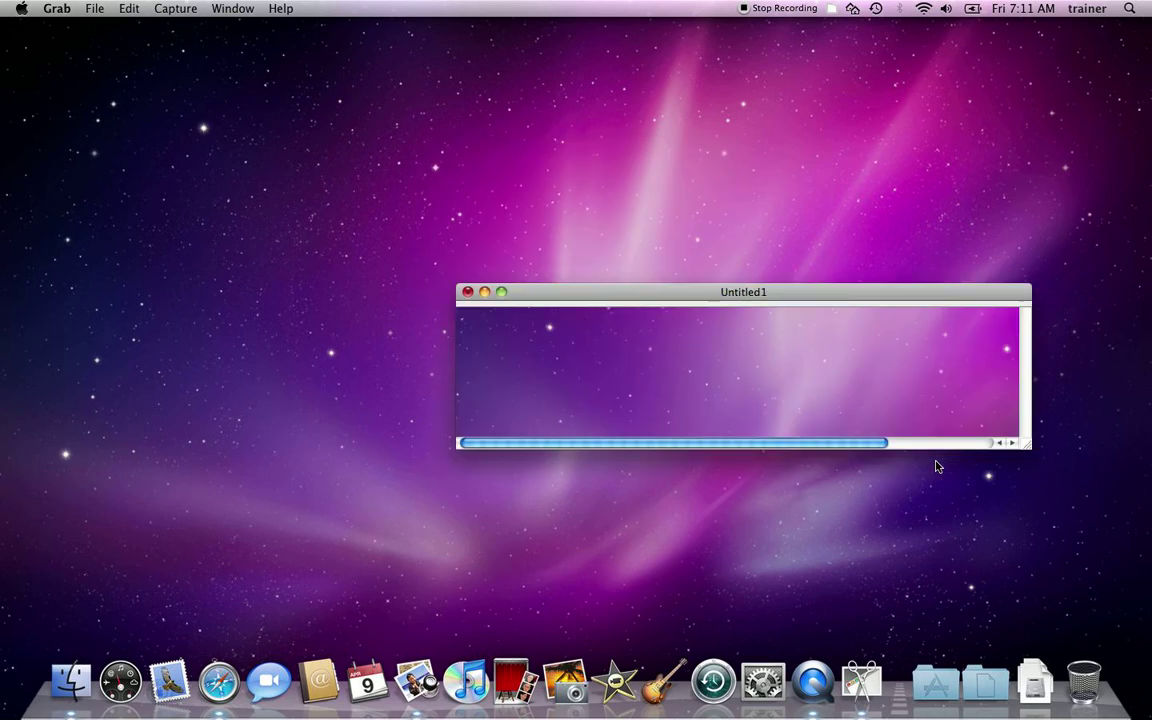
{"action": "mouse_move", "coordinate": [548, 314]}
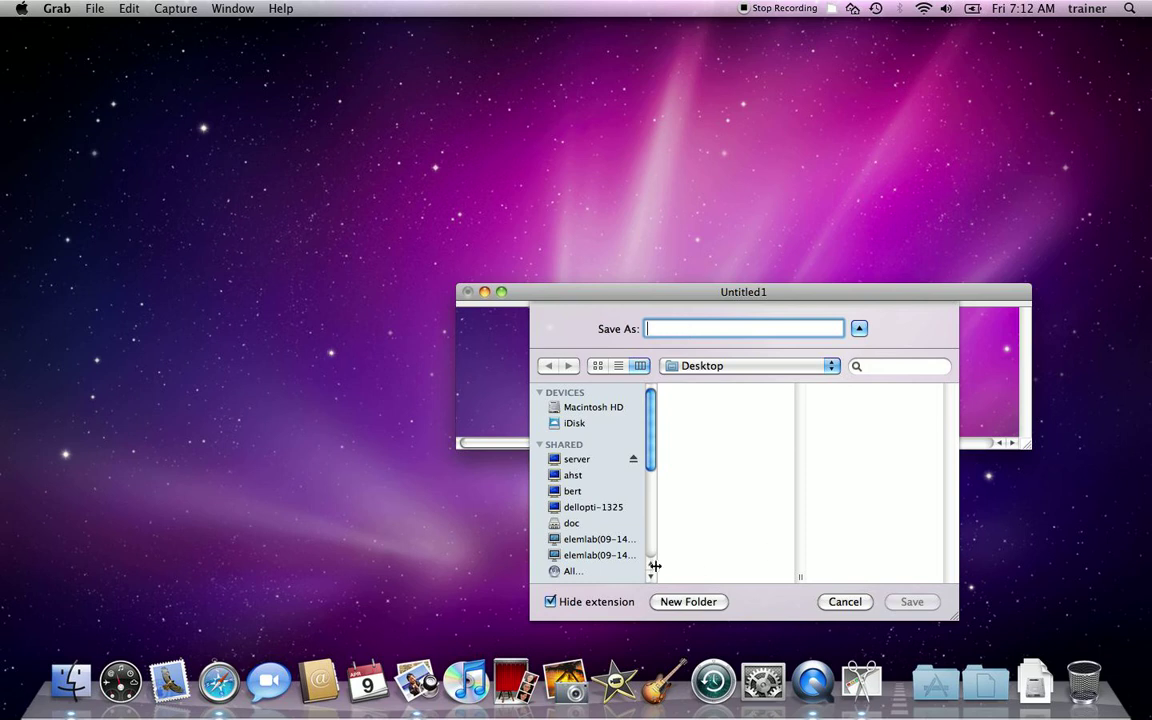
{"action": "mouse_move", "coordinate": [728, 616]}
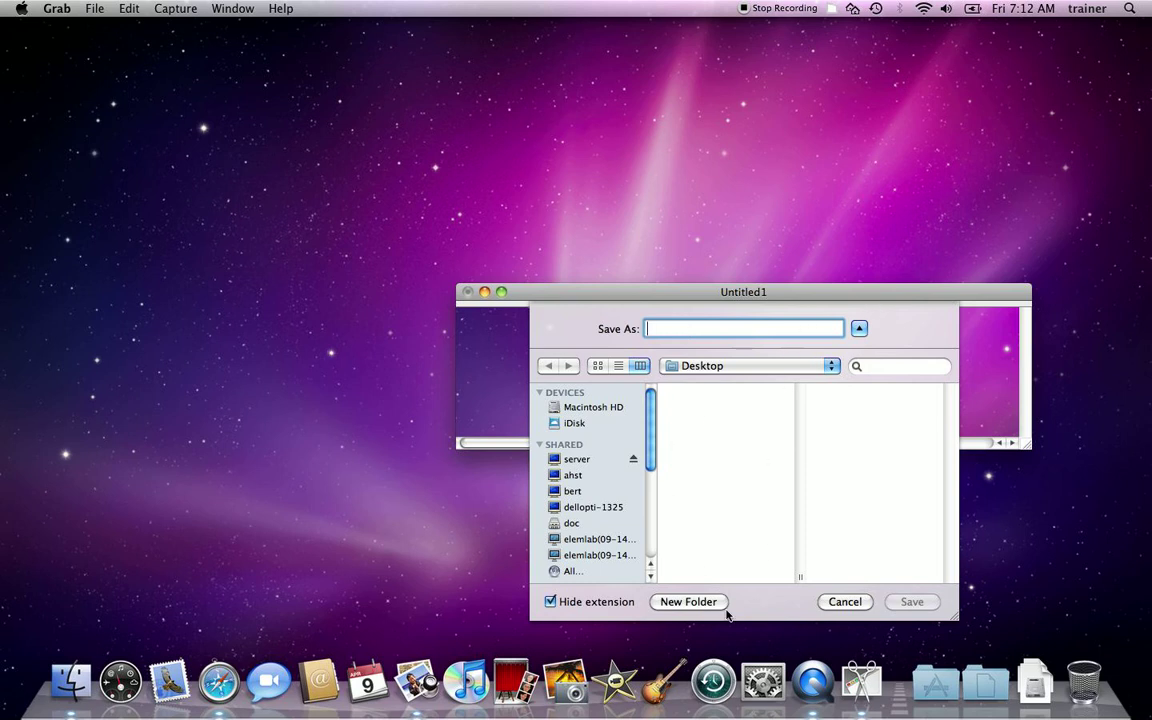
{"action": "mouse_move", "coordinate": [848, 612]}
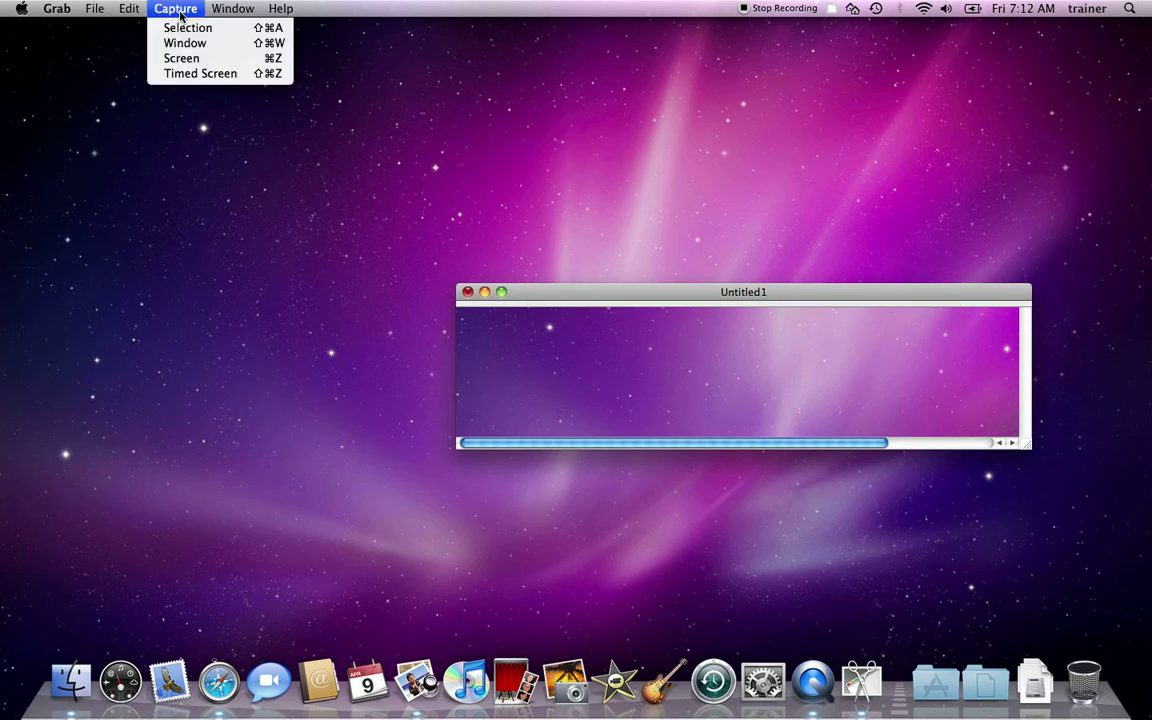
{"action": "mouse_move", "coordinate": [184, 44]}
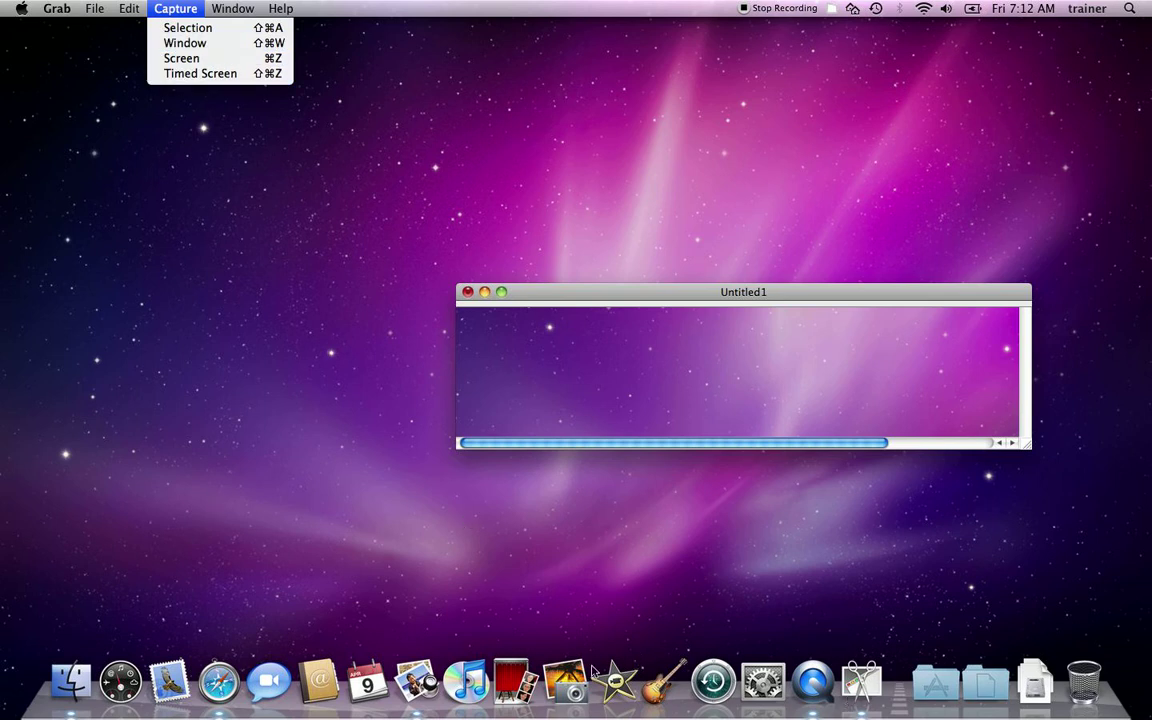
{"action": "mouse_move", "coordinate": [584, 288]}
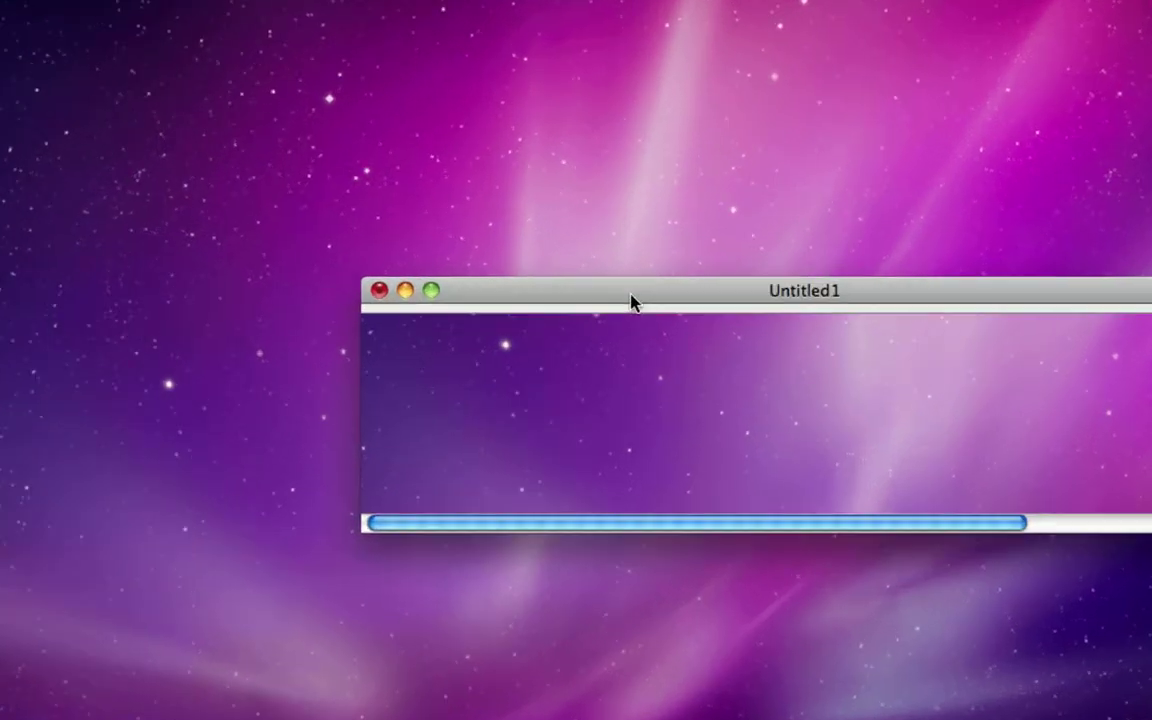
- Make a Window capture of the Untitled1 screenshot window, producing Untitled2
{"action": "left_click", "coordinate": [176, 8]}
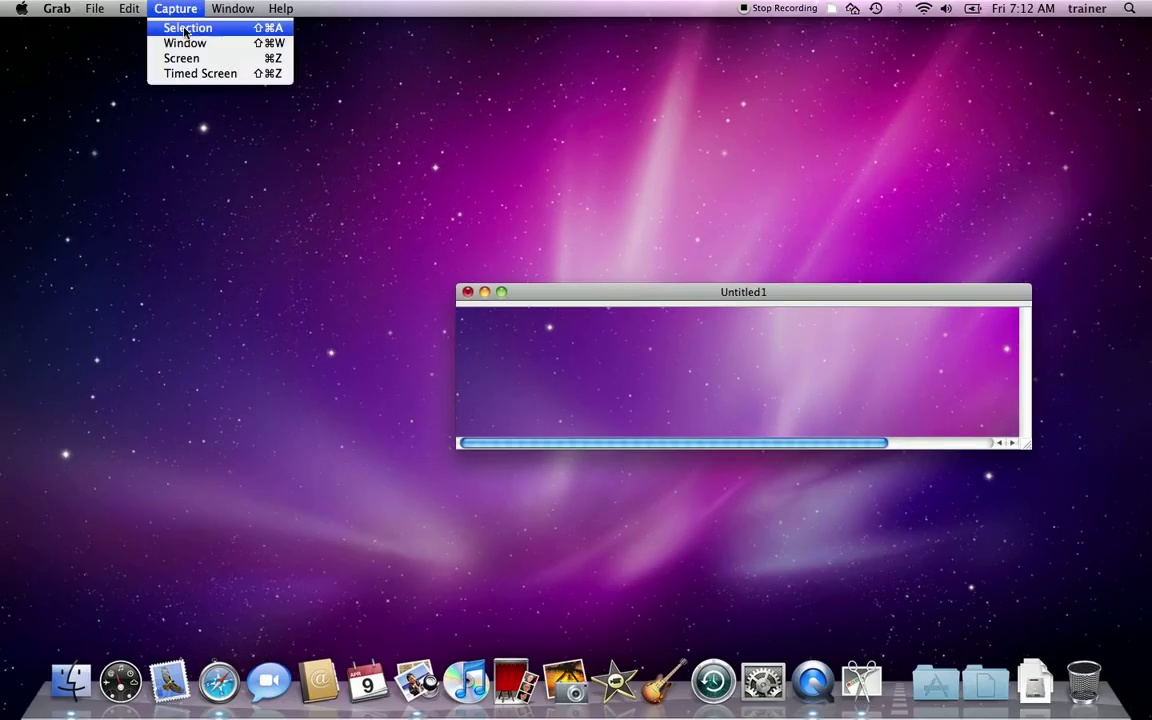
{"action": "left_click", "coordinate": [184, 42]}
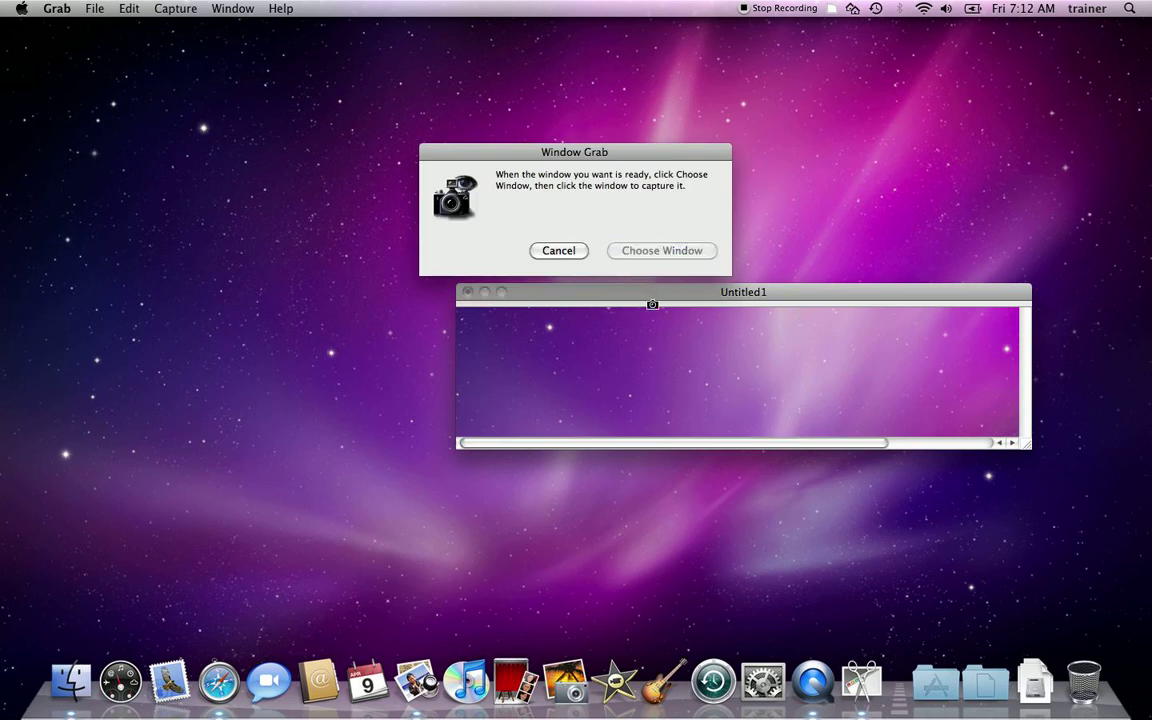
{"action": "left_click", "coordinate": [660, 250]}
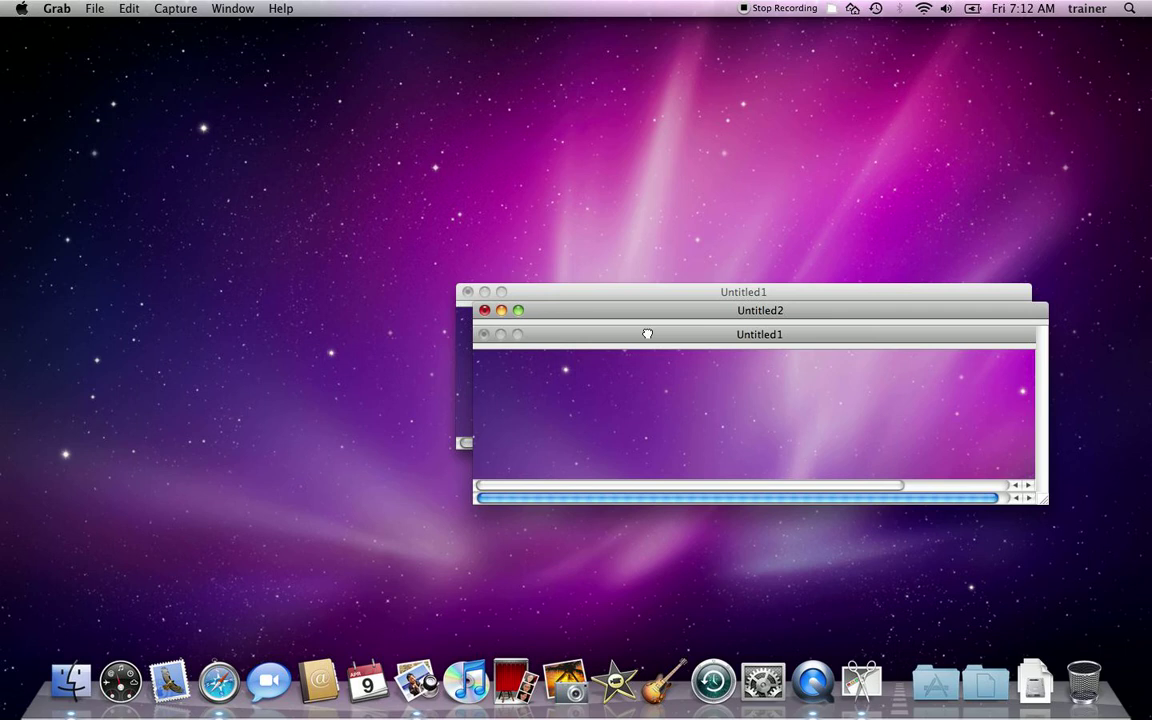
{"action": "left_click", "coordinate": [648, 312]}
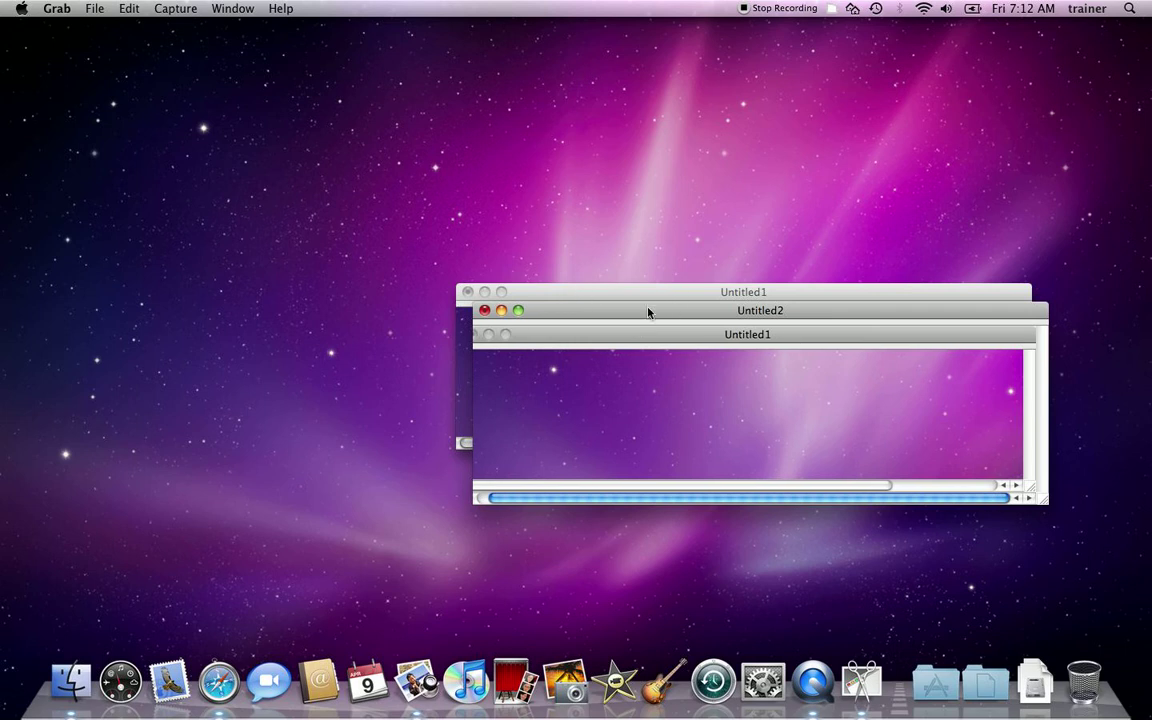
{"action": "mouse_move", "coordinate": [212, 44]}
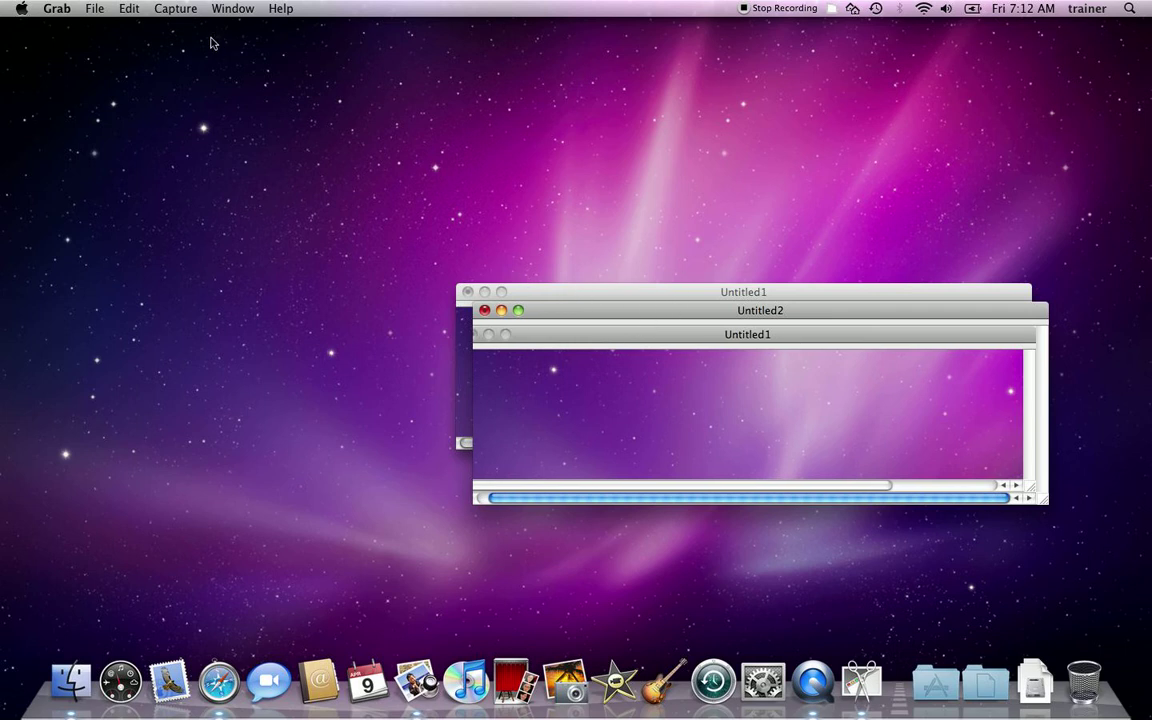
- Close the Untitled2 and Untitled1 capture windows, choosing Don't Save for each
{"action": "left_click", "coordinate": [176, 8]}
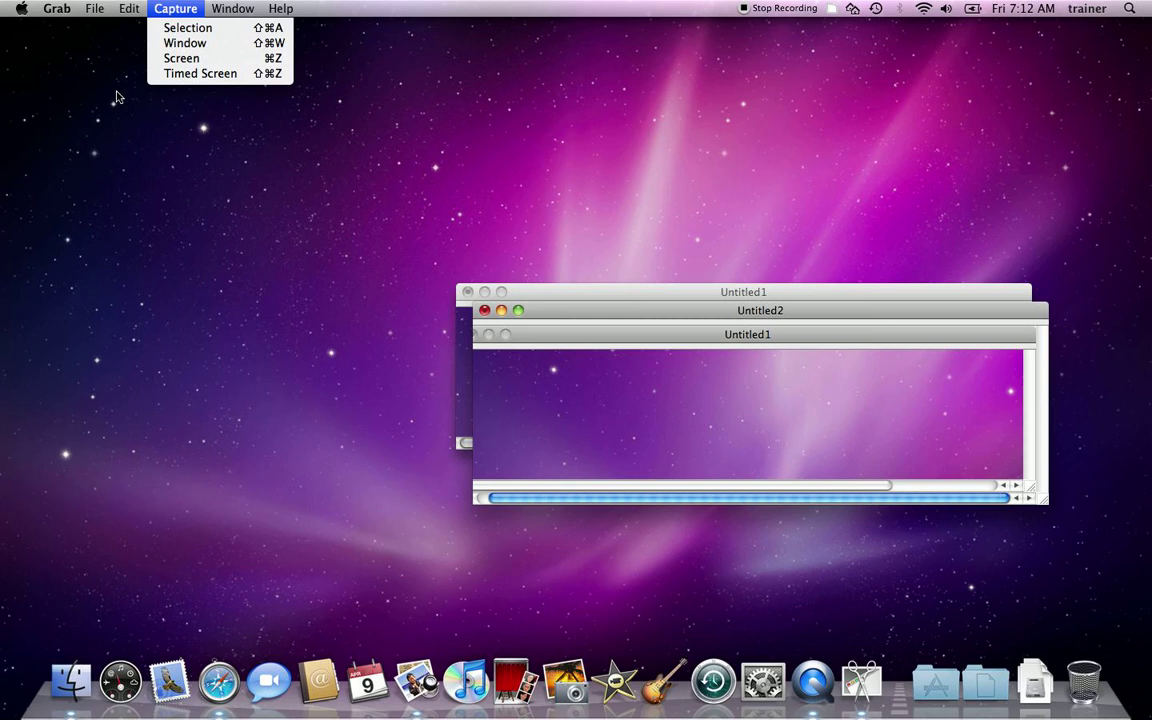
{"action": "mouse_move", "coordinate": [208, 168]}
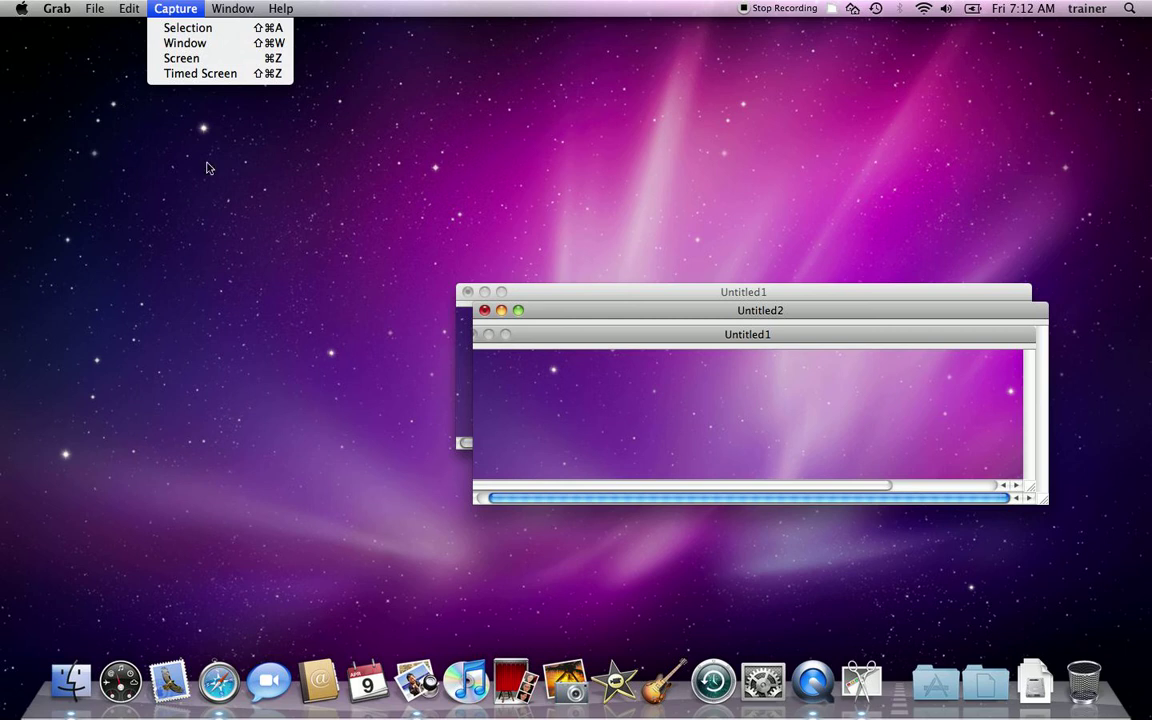
{"action": "left_click", "coordinate": [484, 310]}
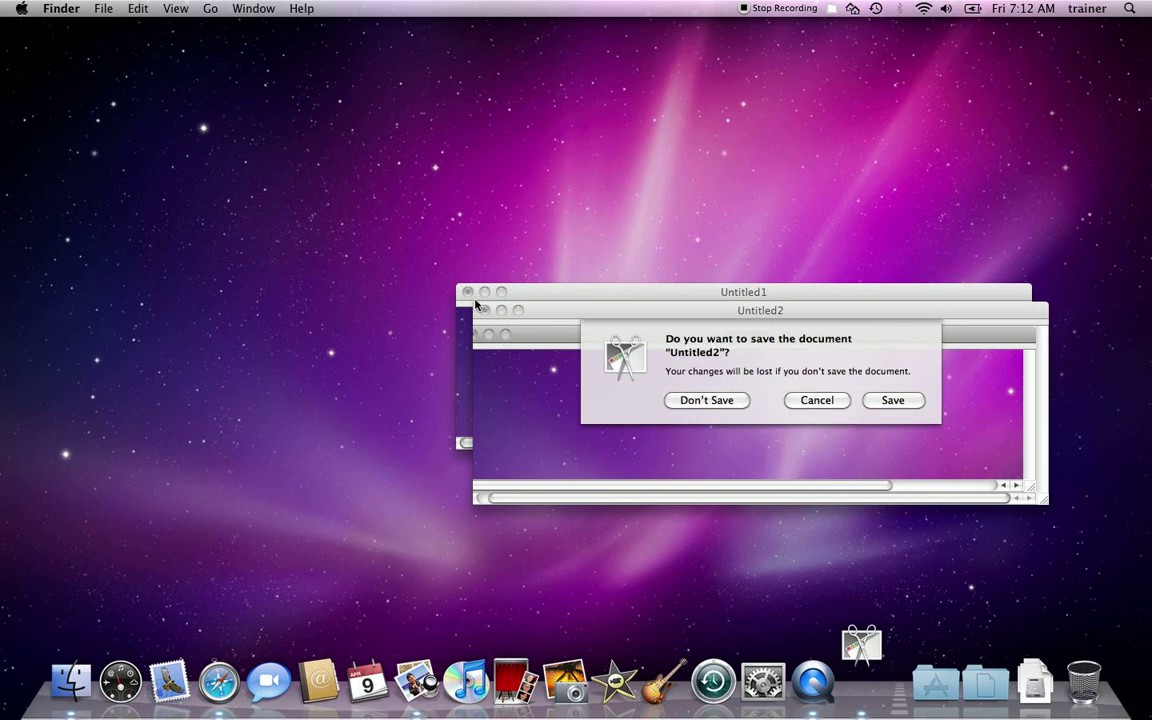
{"action": "left_click", "coordinate": [706, 400]}
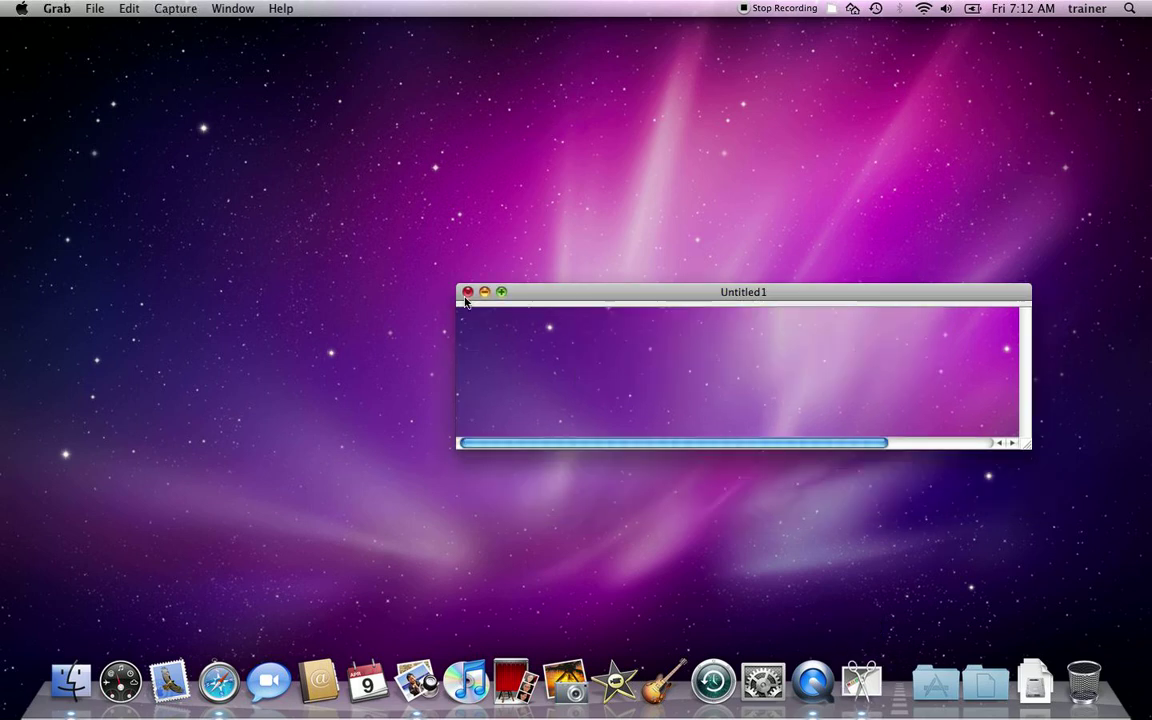
{"action": "left_click", "coordinate": [468, 292]}
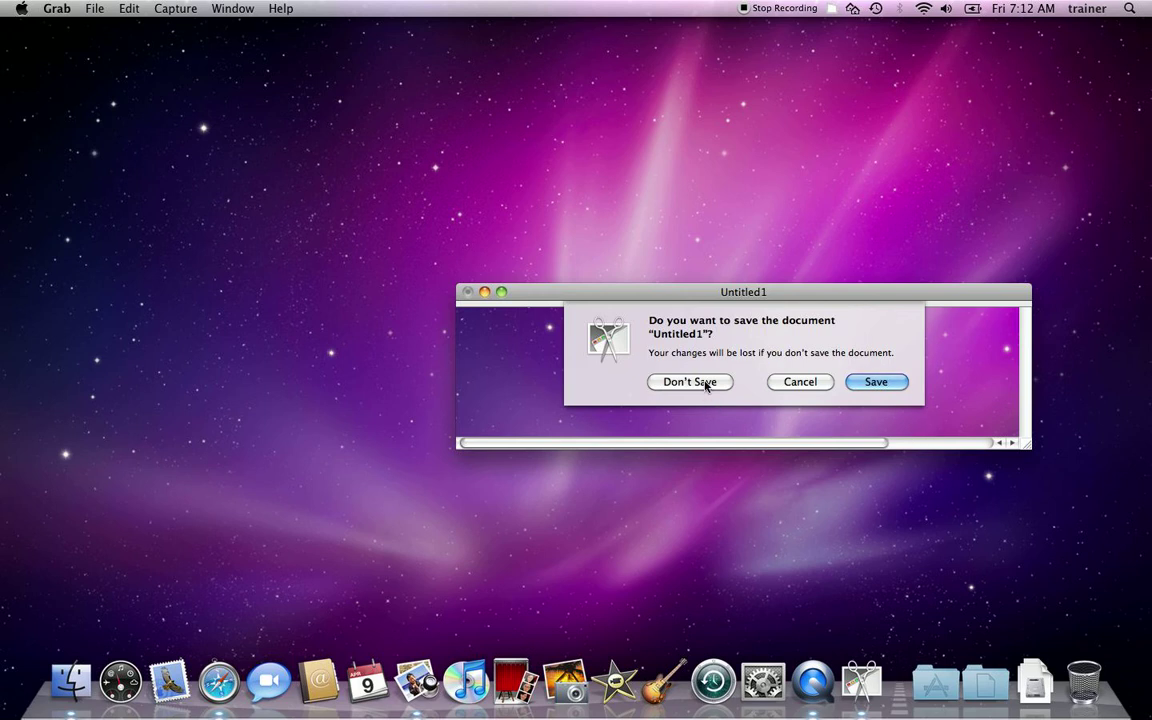
{"action": "left_click", "coordinate": [688, 380]}
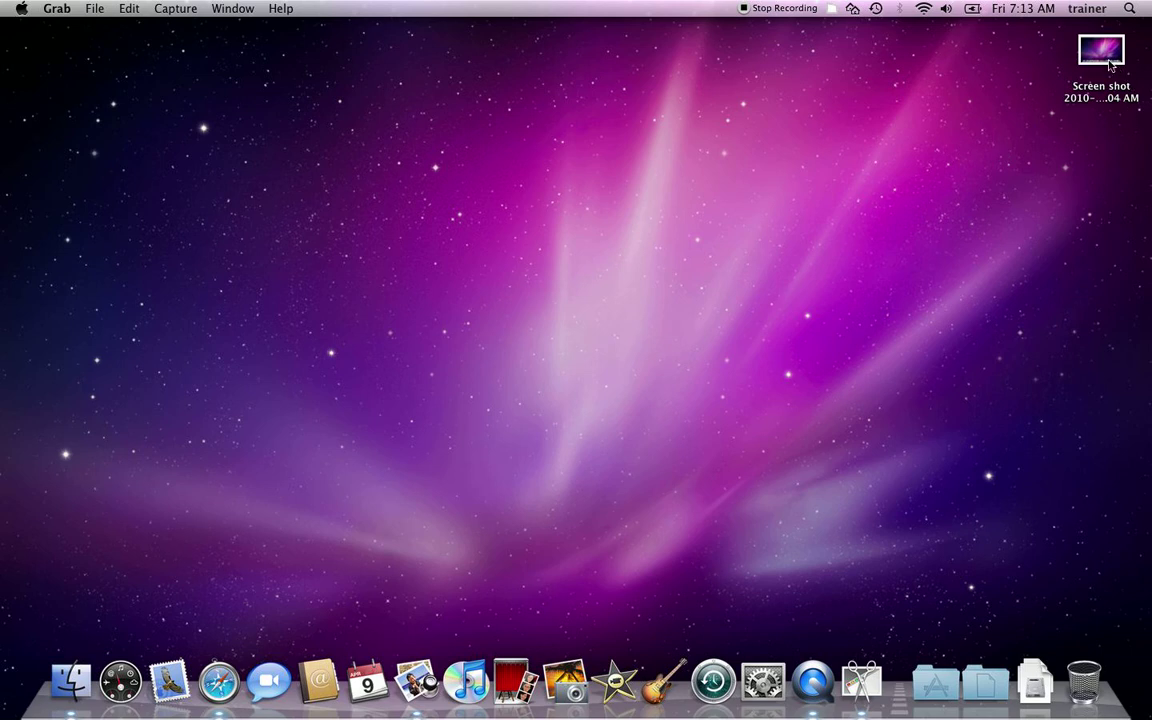
{"action": "double_click", "coordinate": [1100, 50]}
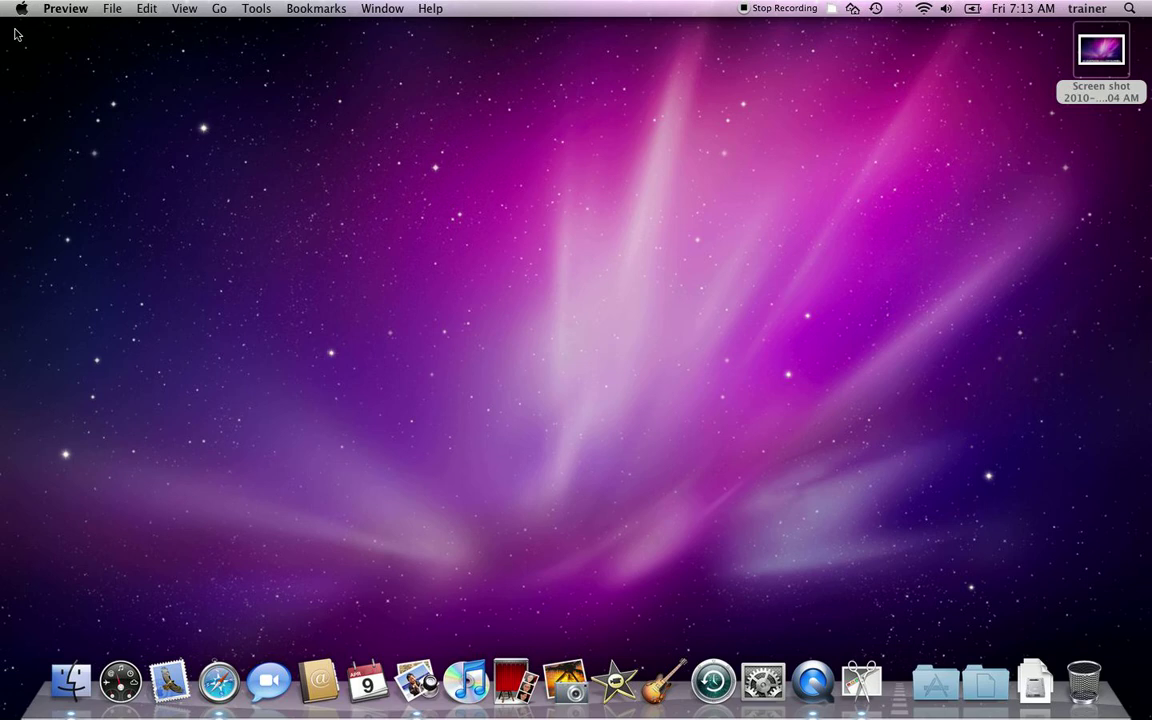
{"action": "mouse_move", "coordinate": [962, 240]}
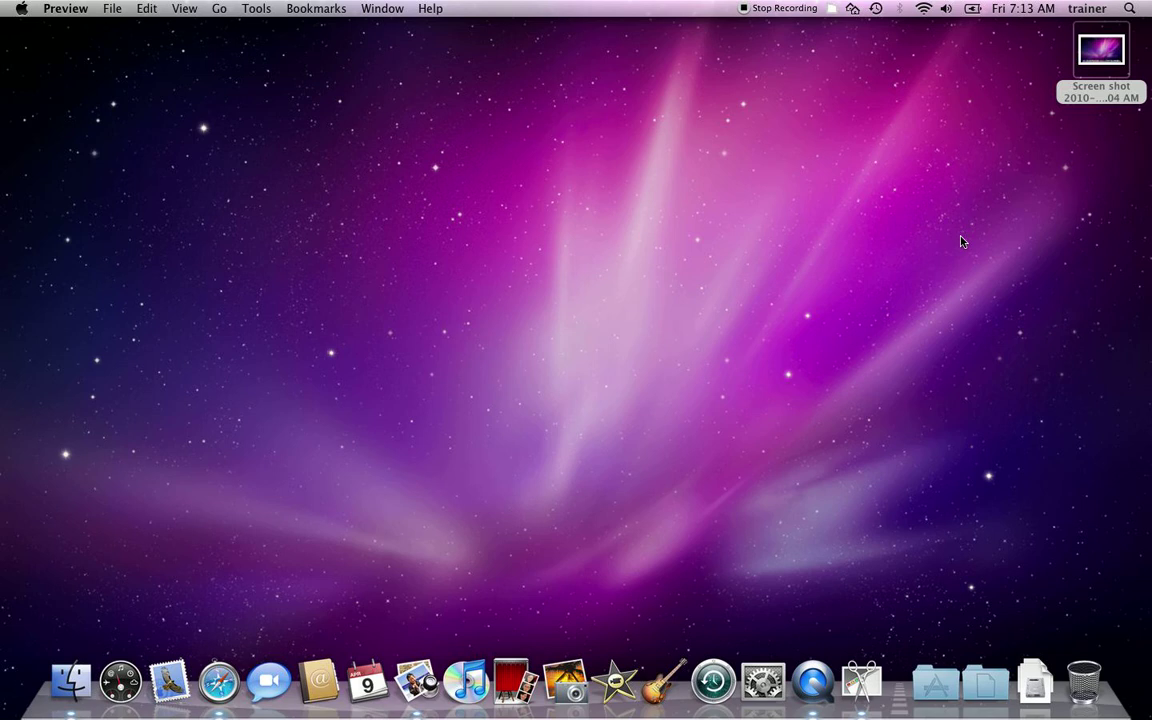
{"action": "mouse_move", "coordinate": [1148, 284]}
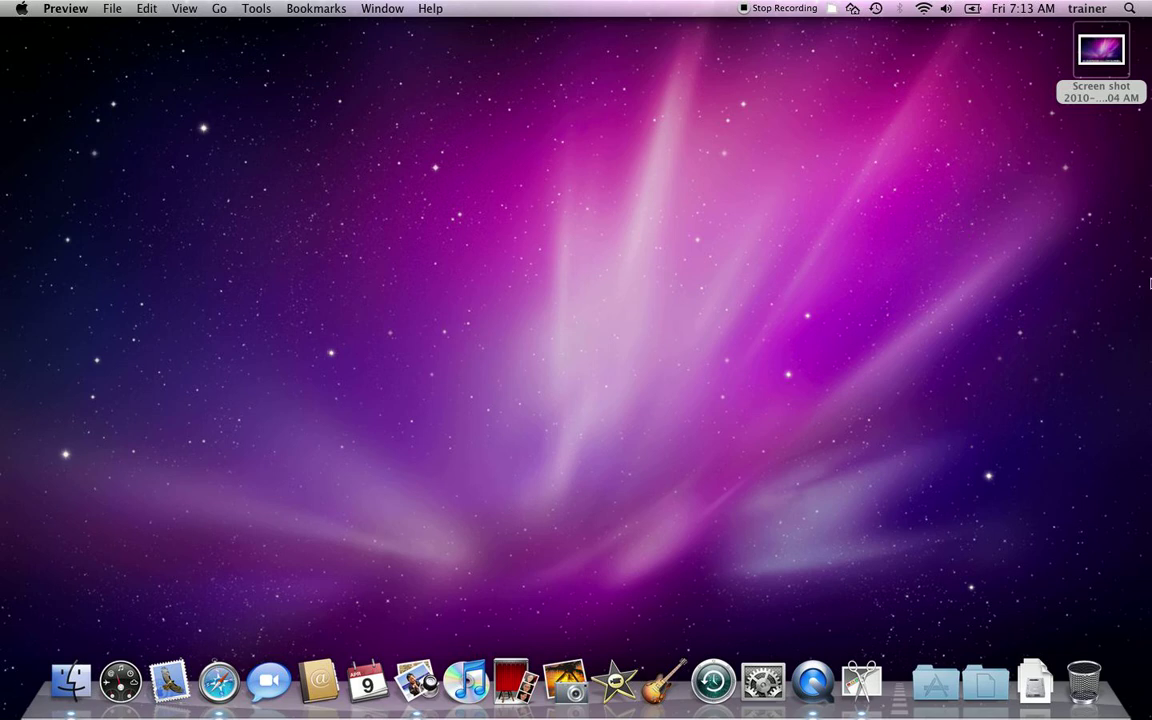
- Launch Pages from Spotlight by searching 'pa'
{"action": "type", "text": "pa"}
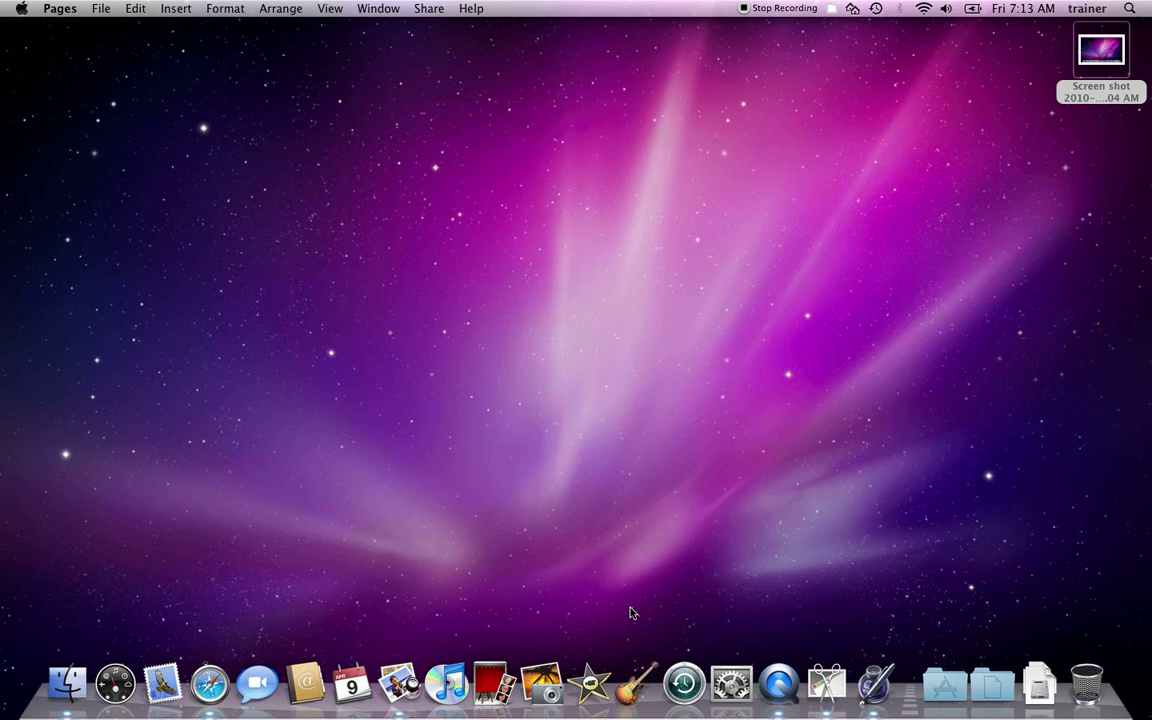
{"action": "mouse_move", "coordinate": [868, 676]}
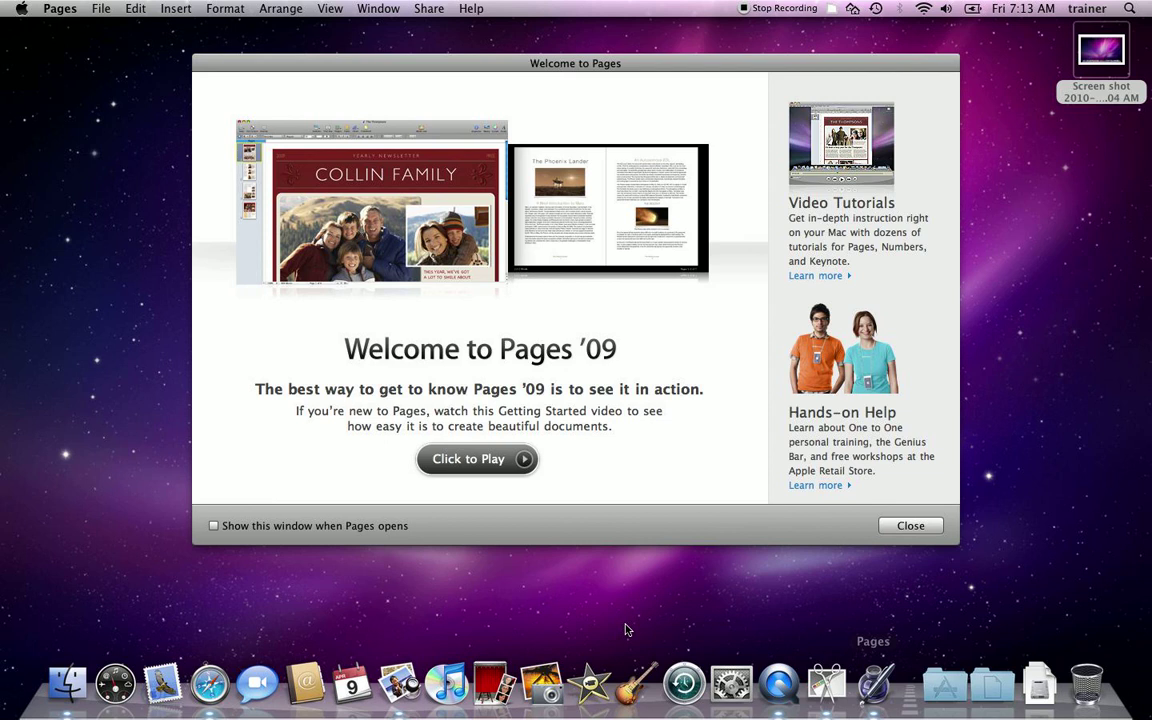
{"action": "mouse_move", "coordinate": [858, 522]}
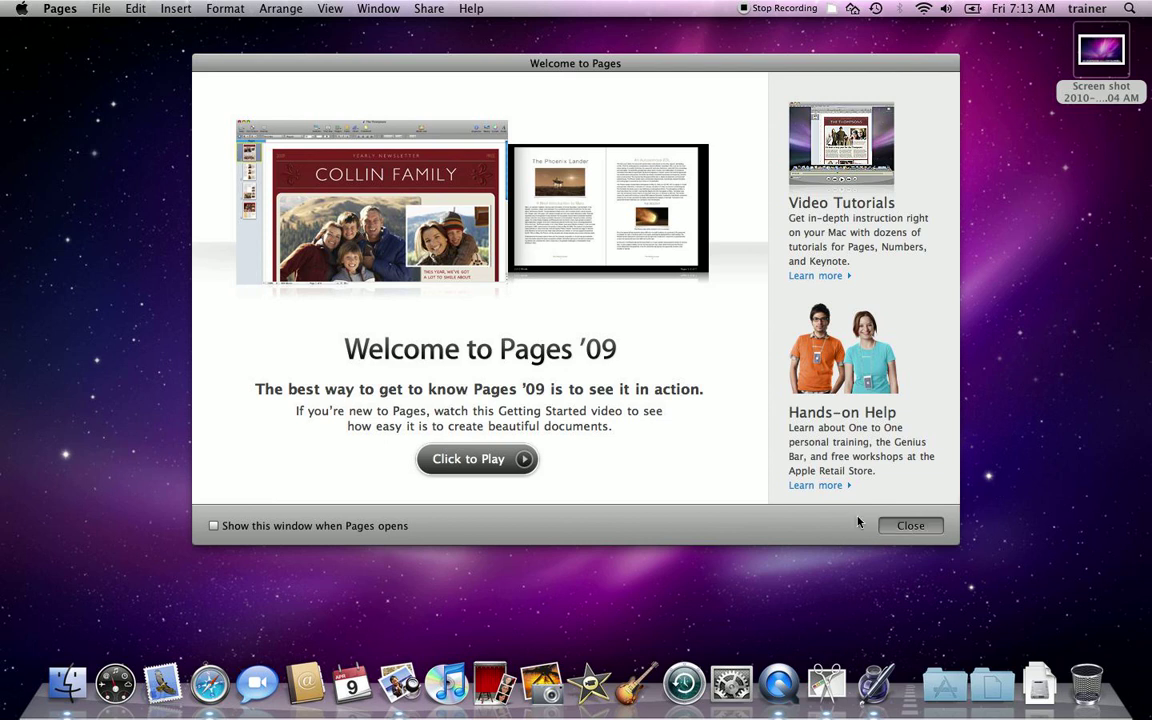
{"action": "mouse_move", "coordinate": [500, 458]}
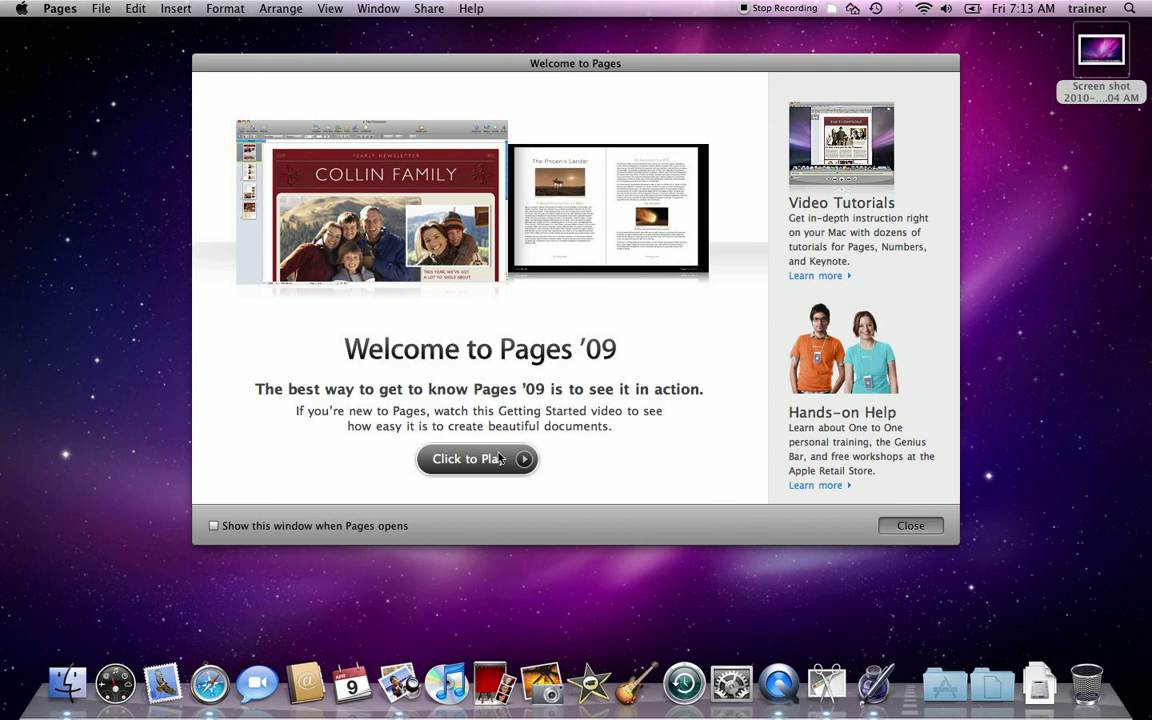
{"action": "mouse_move", "coordinate": [820, 628]}
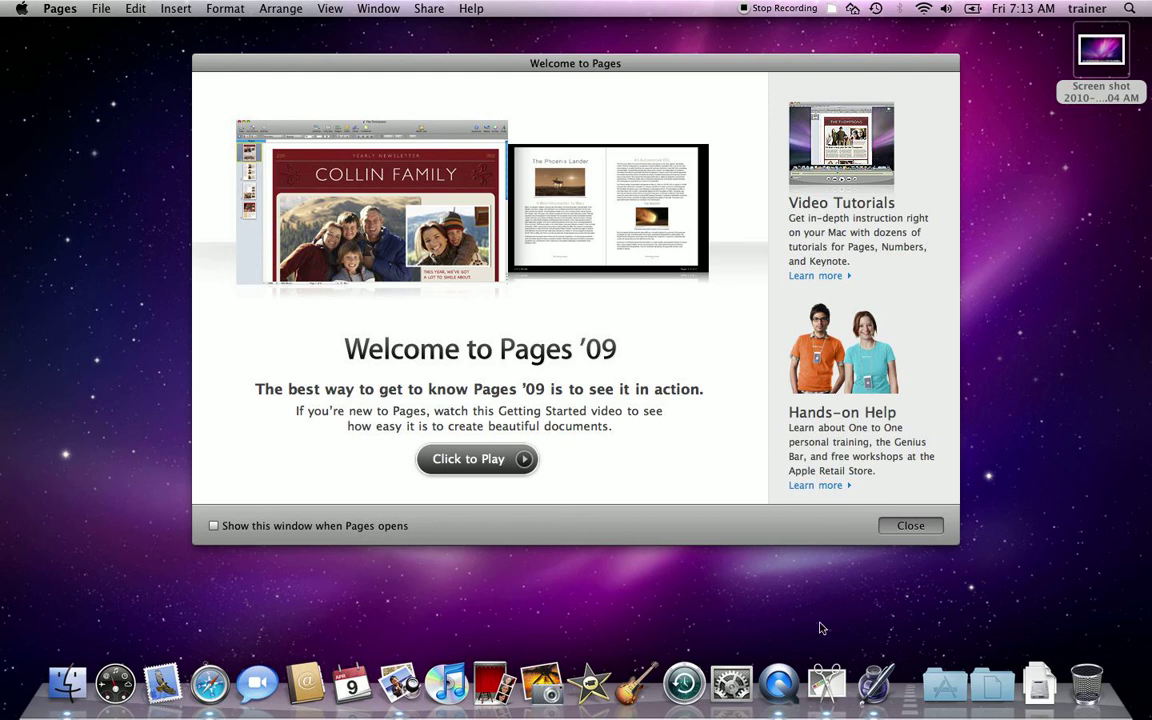
{"action": "mouse_move", "coordinate": [714, 612]}
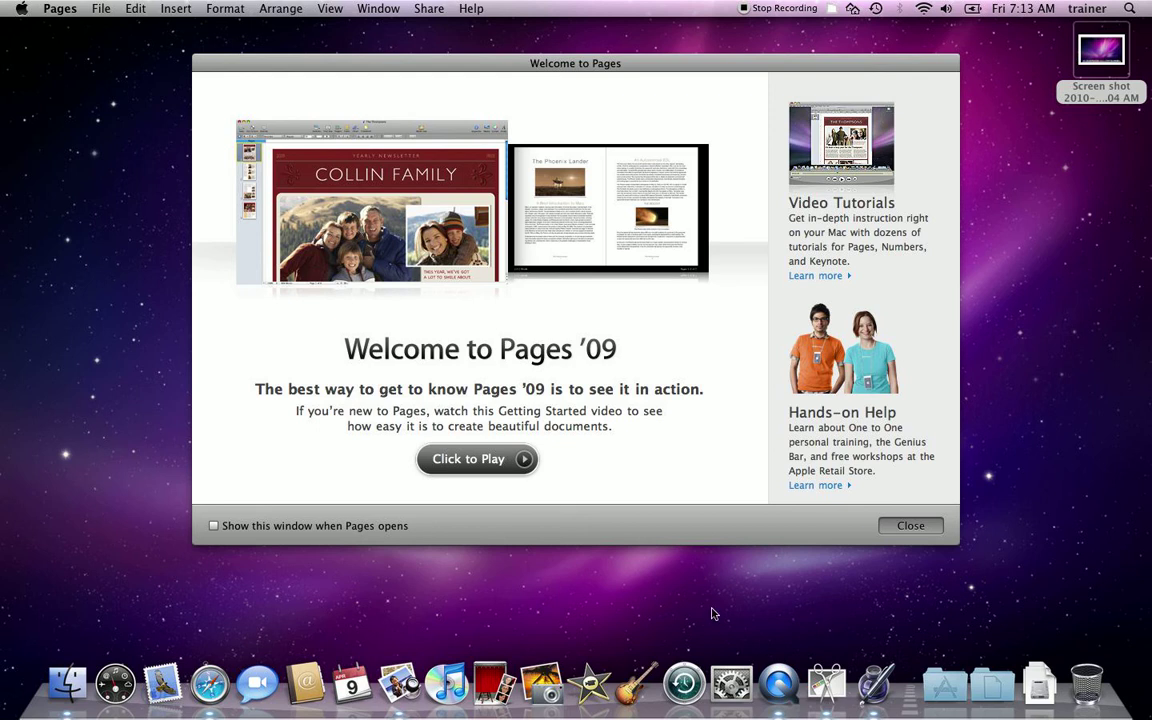
- Create a Blank word-processing document and paste the copied desktop screenshot into it
{"action": "left_click", "coordinate": [908, 524]}
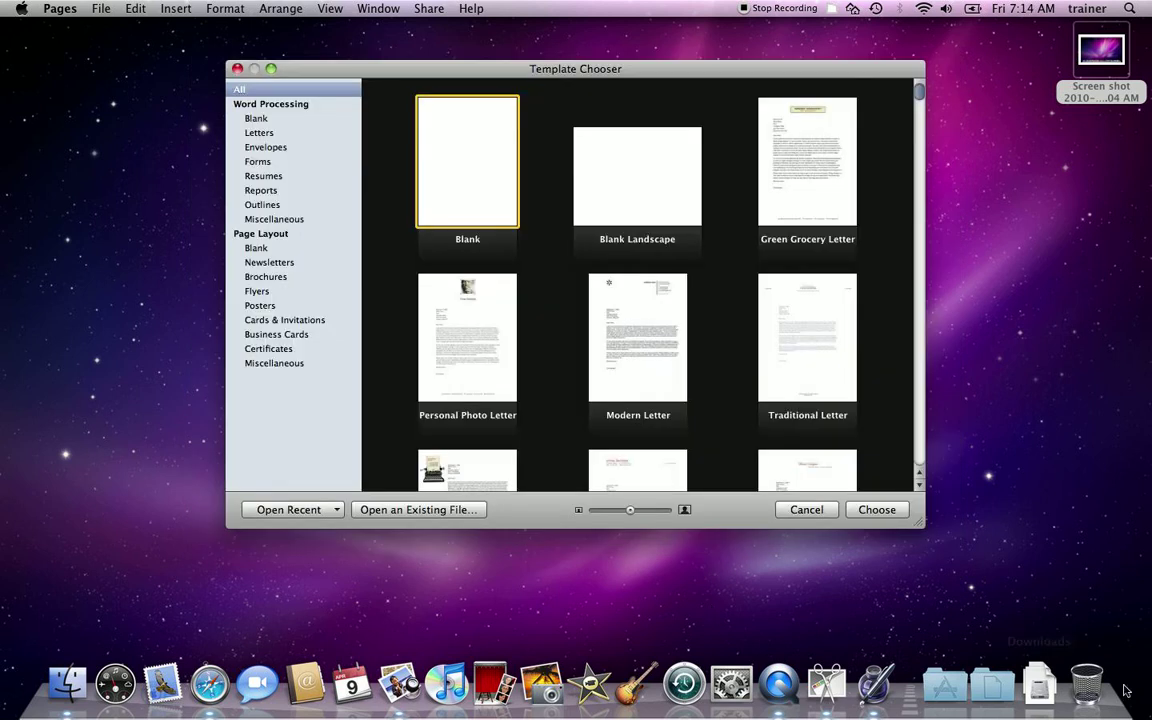
{"action": "left_click", "coordinate": [876, 510]}
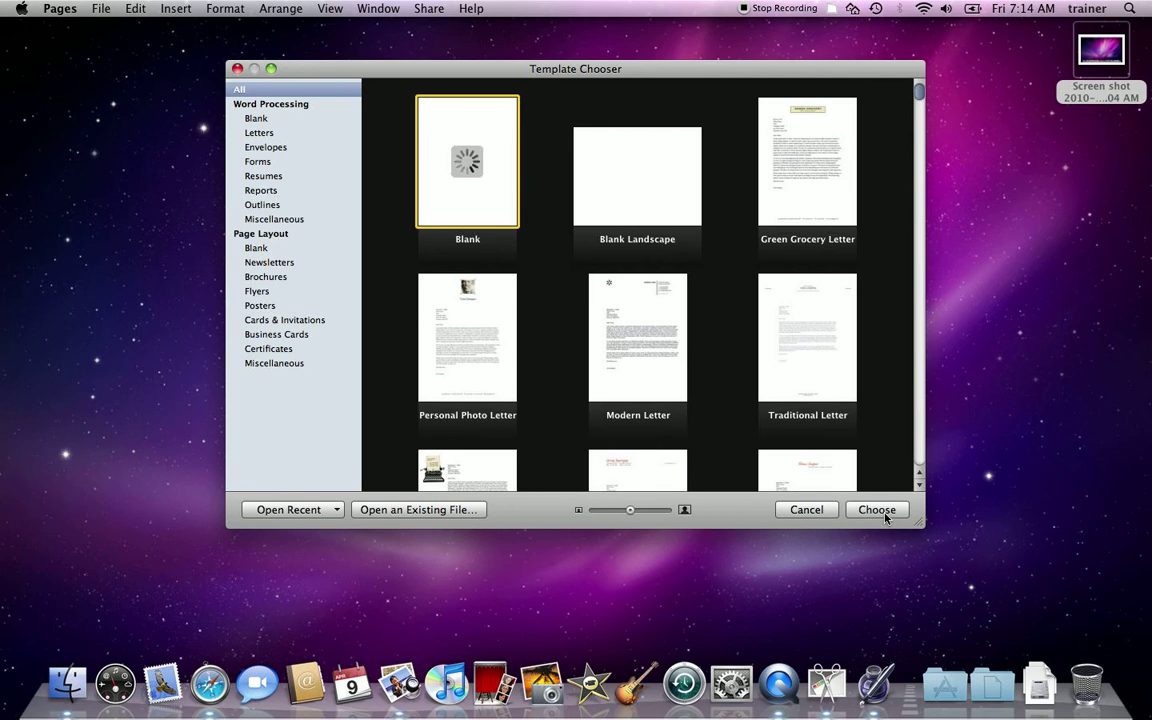
{"action": "left_click", "coordinate": [876, 510]}
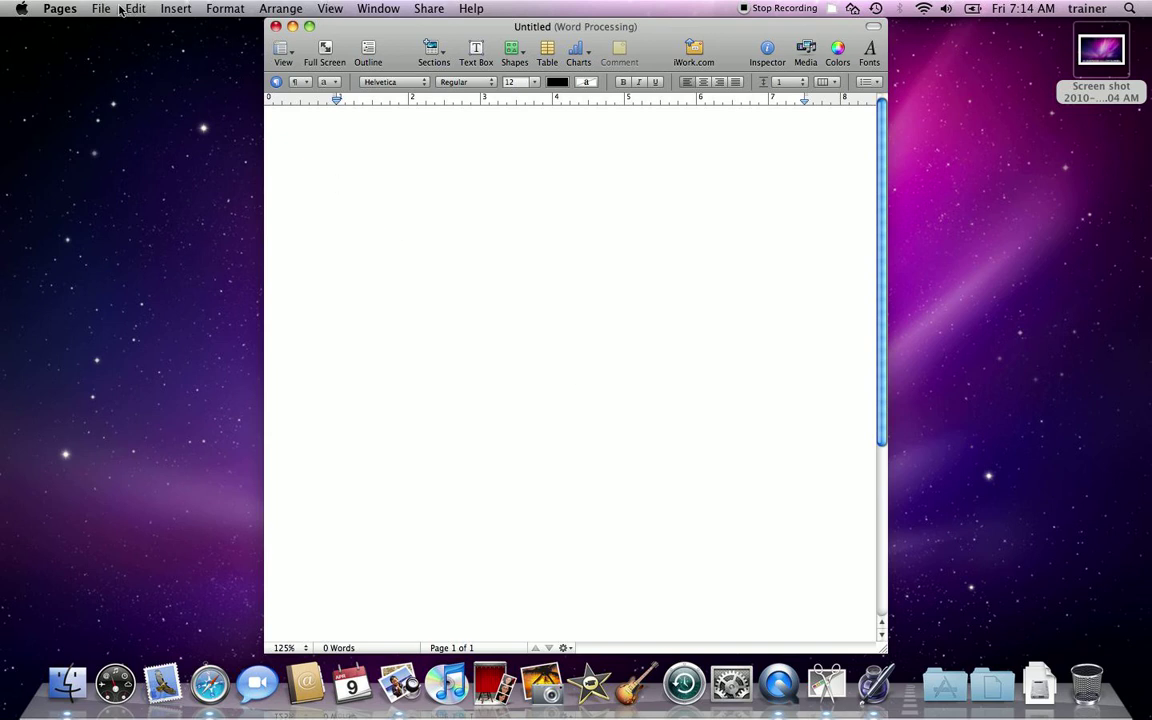
{"action": "left_click", "coordinate": [136, 8]}
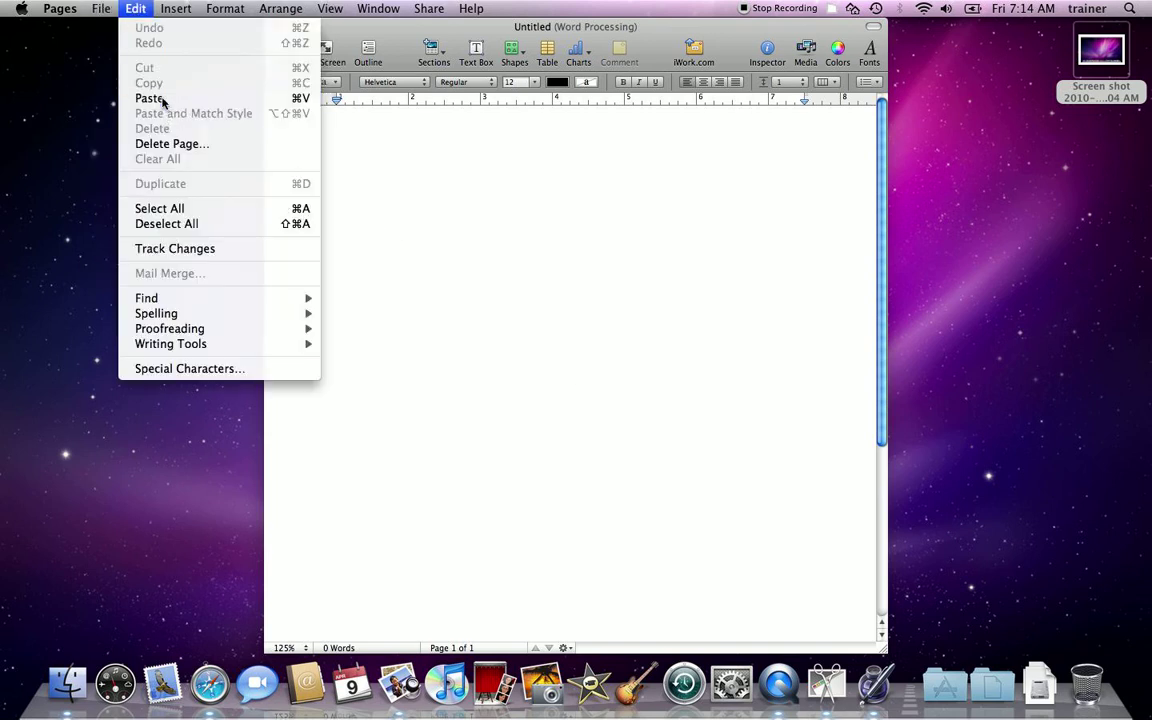
{"action": "left_click", "coordinate": [148, 98]}
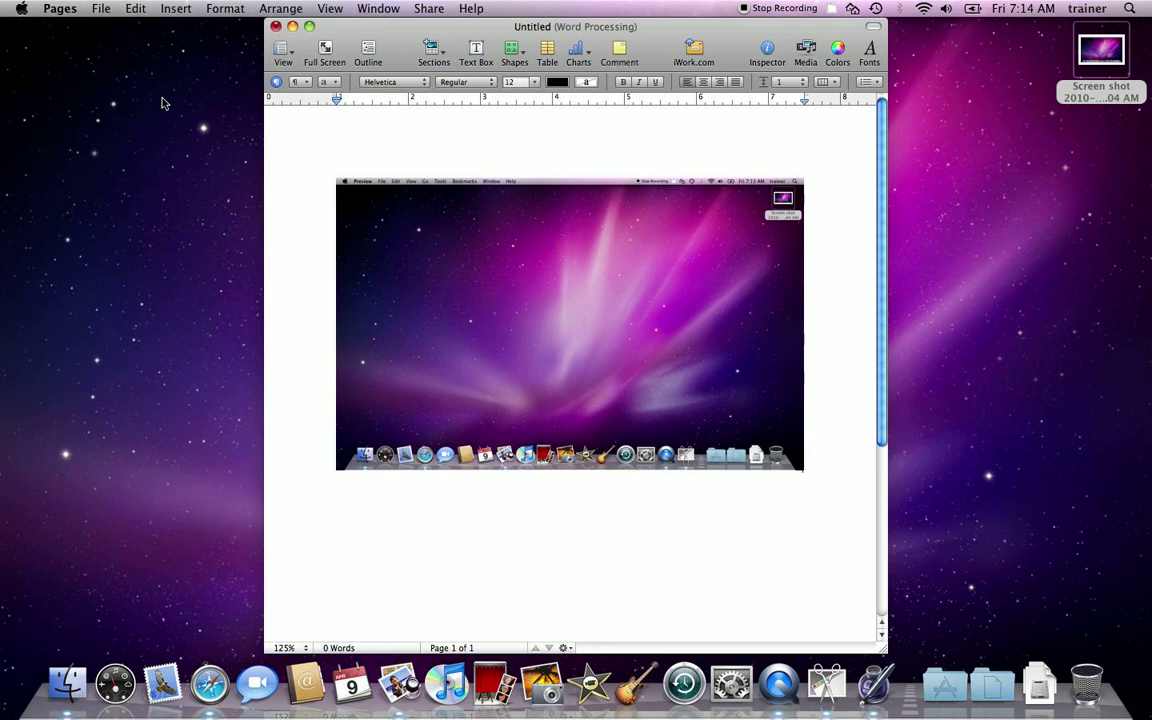
{"action": "mouse_move", "coordinate": [616, 318]}
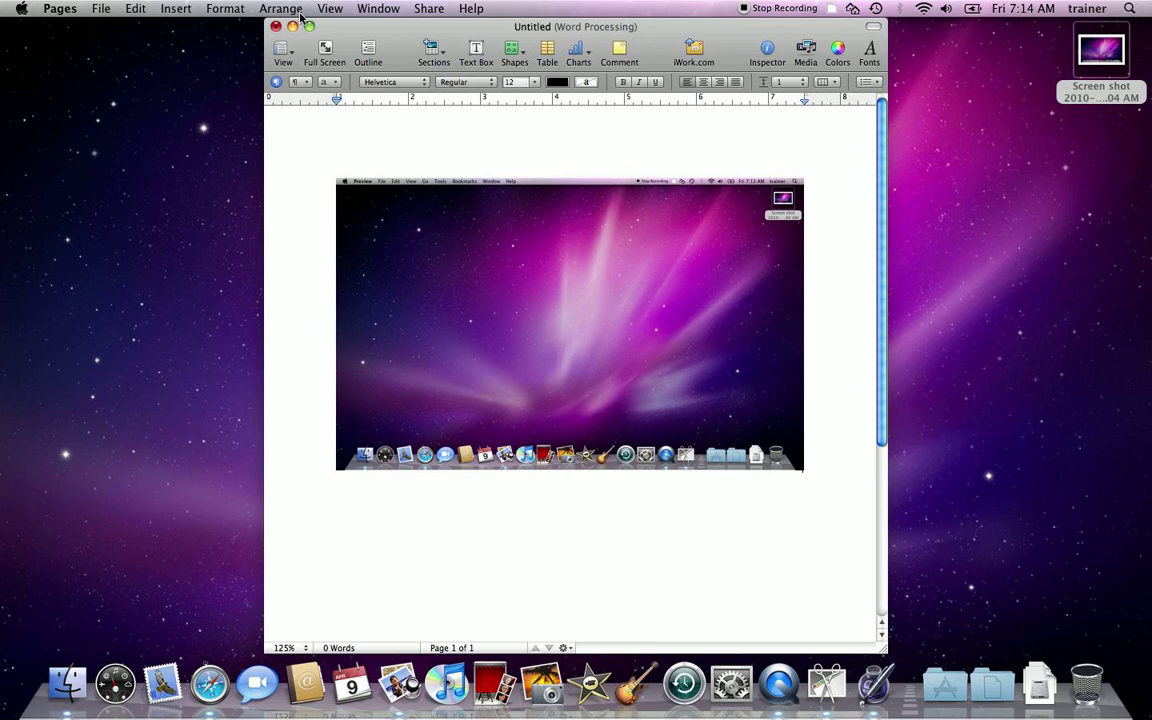
- Hide the Pages document so only the desktop remains visible
{"action": "left_click", "coordinate": [276, 28]}
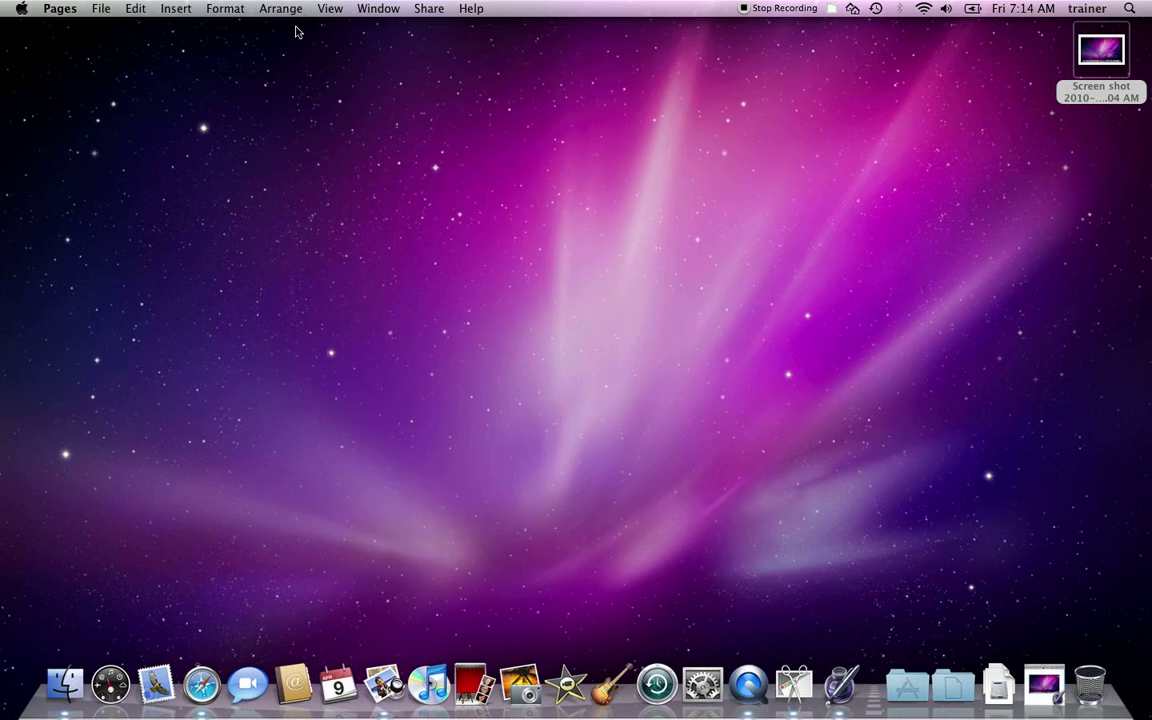
{"action": "mouse_move", "coordinate": [352, 310]}
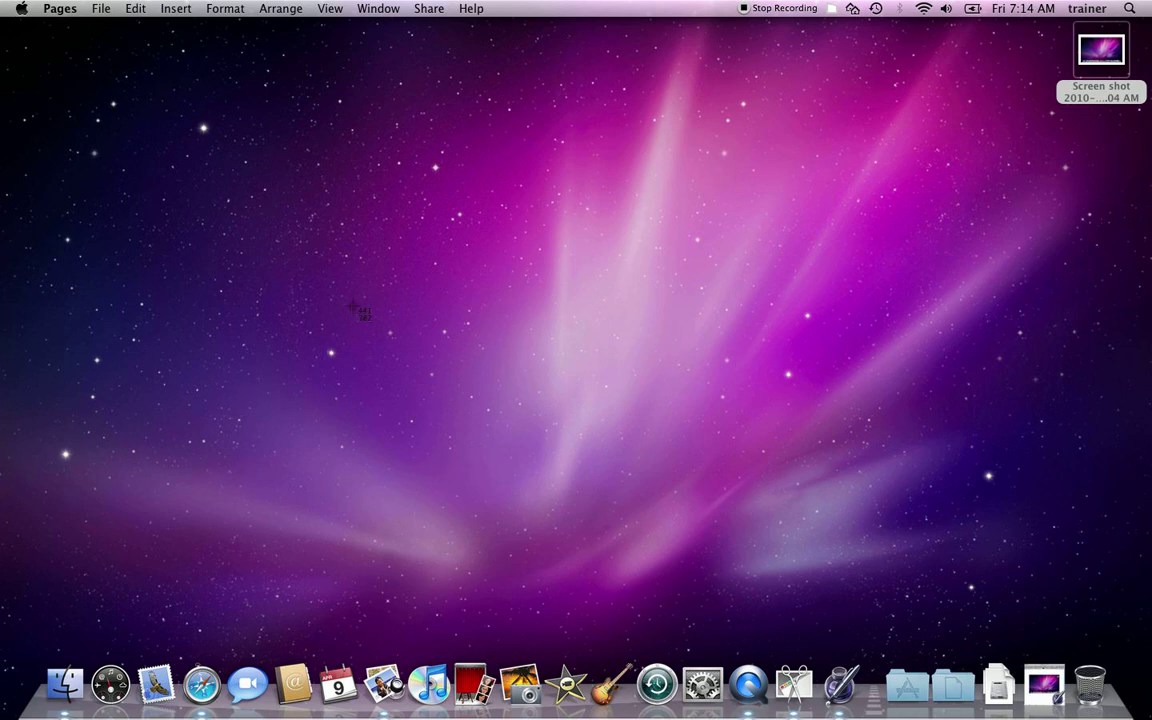
{"action": "mouse_move", "coordinate": [524, 376]}
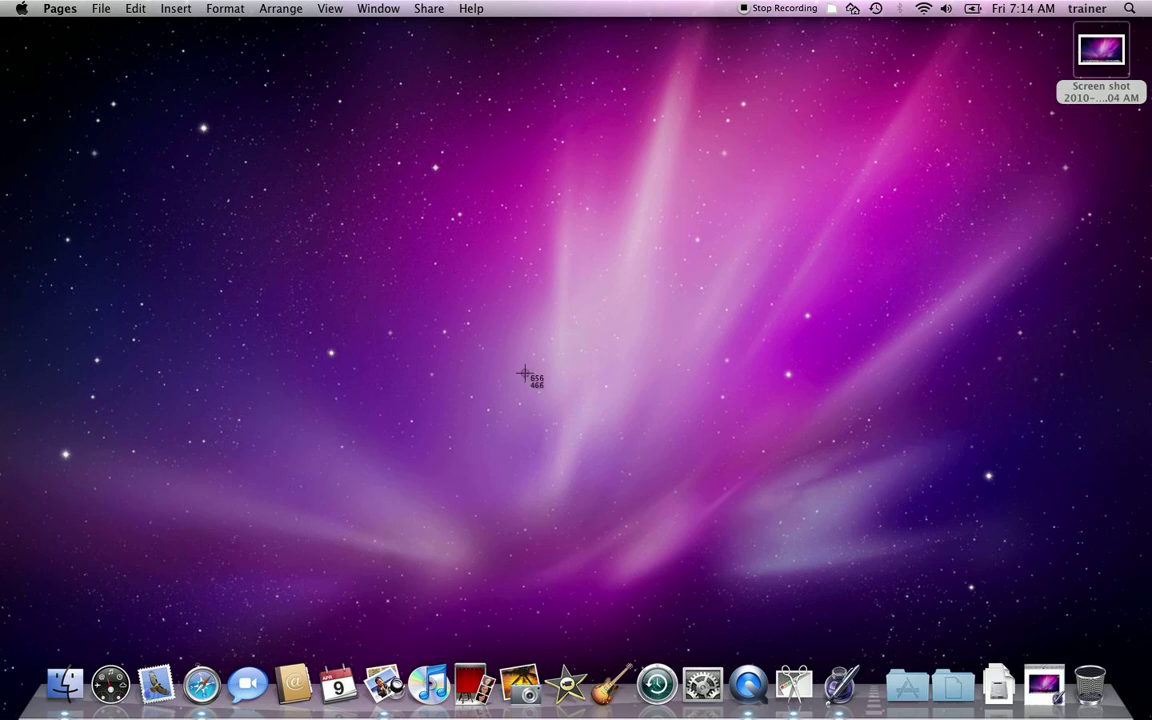
{"action": "mouse_move", "coordinate": [568, 428]}
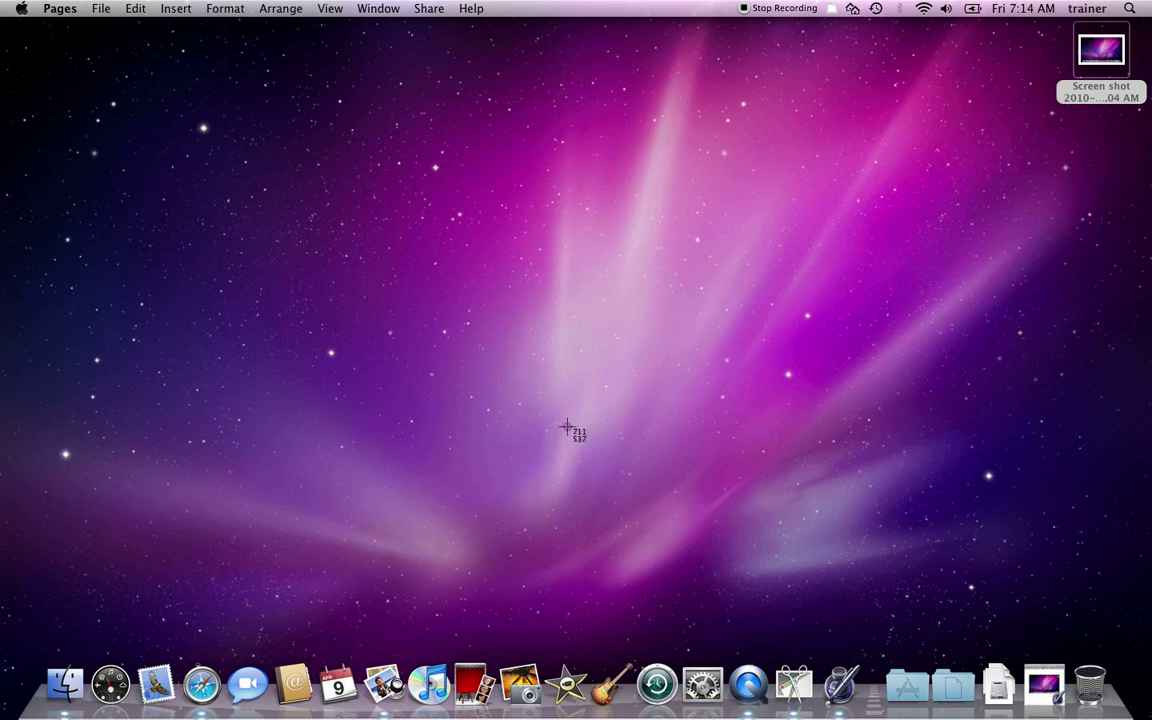
{"action": "mouse_move", "coordinate": [572, 448]}
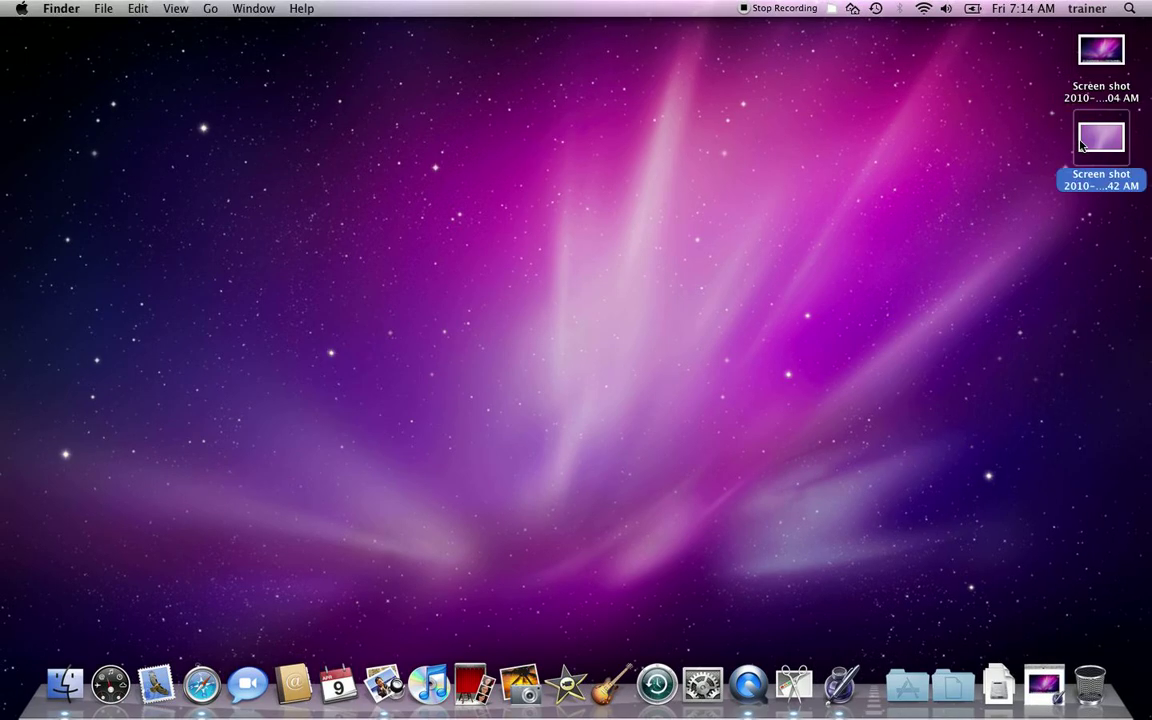
- View the newest pink-background screenshot in Preview, then close its window
{"action": "double_click", "coordinate": [1100, 136]}
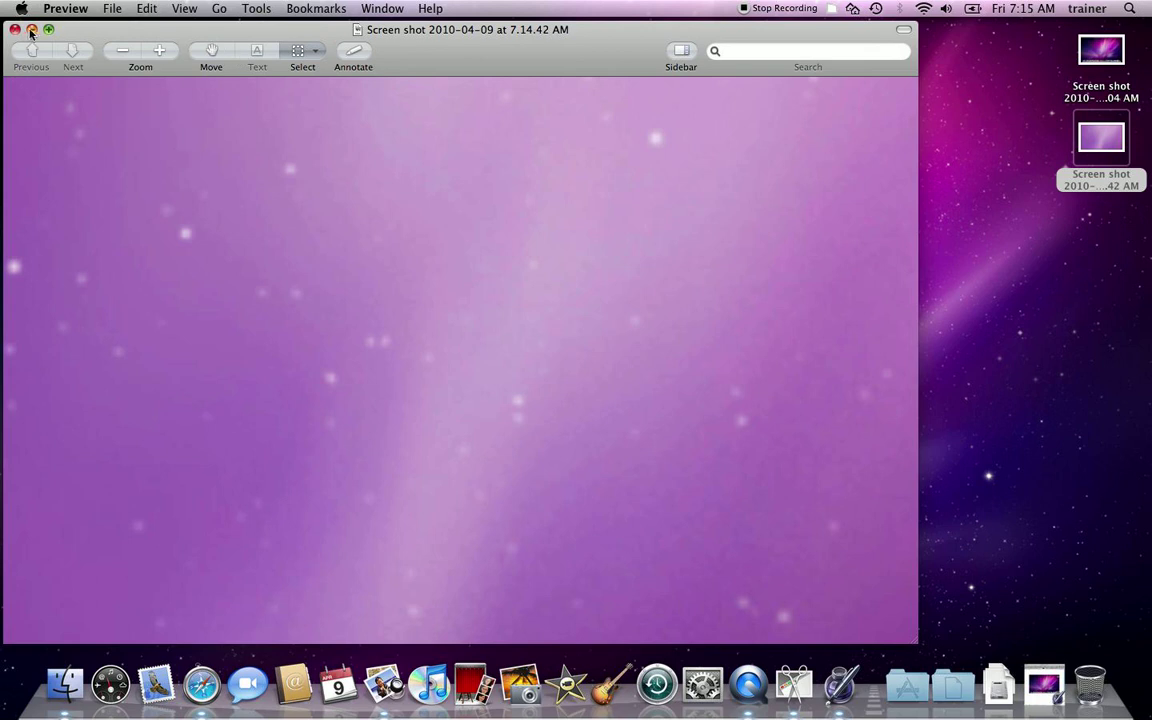
{"action": "left_click", "coordinate": [16, 30]}
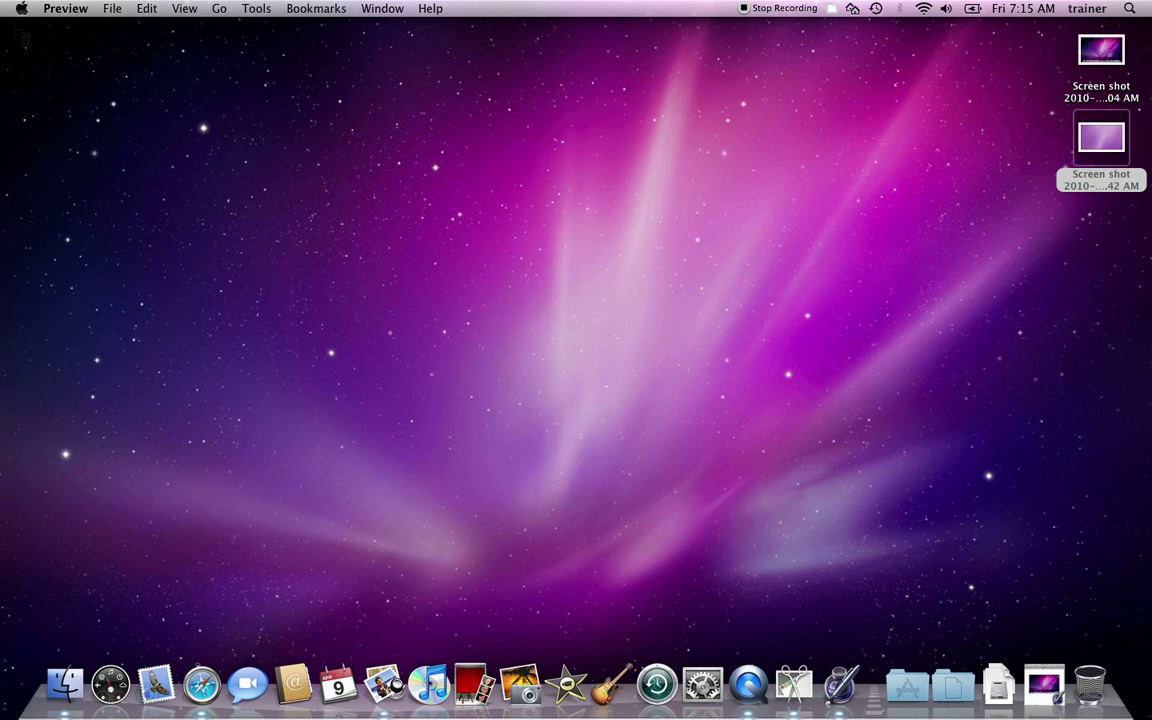
{"action": "mouse_move", "coordinate": [588, 304]}
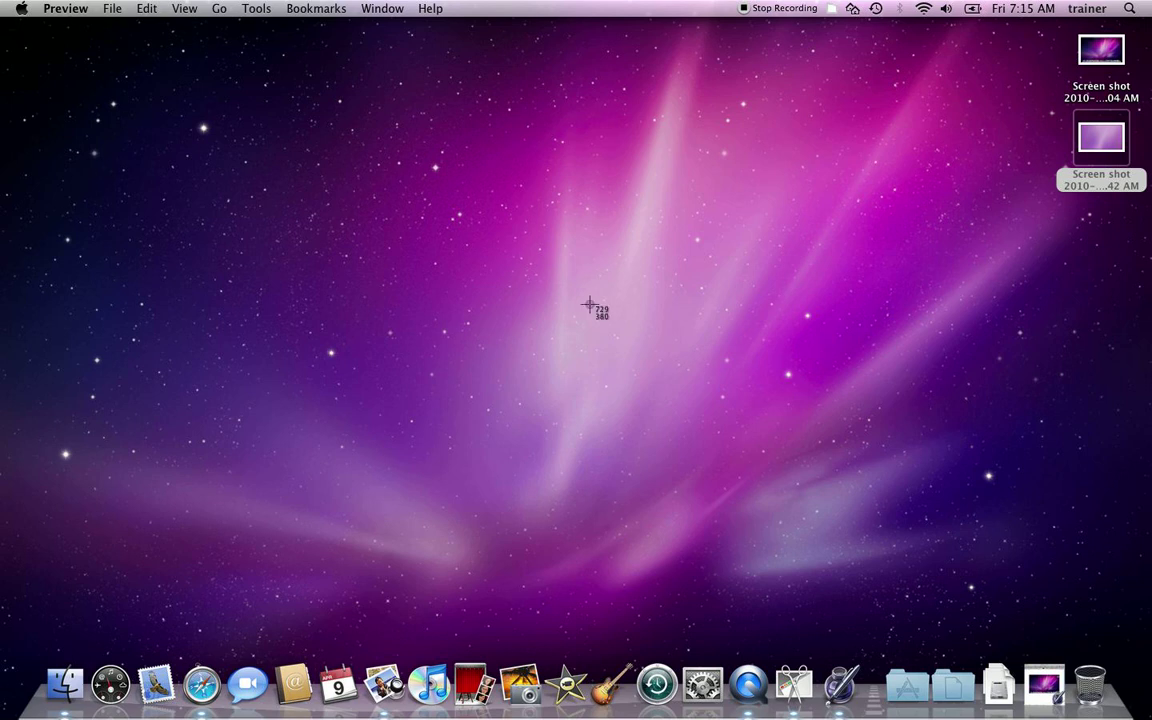